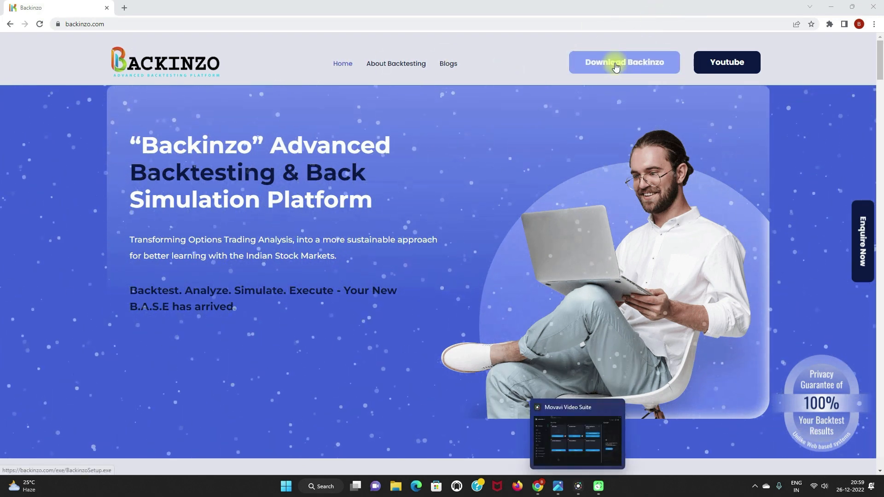
- View the WhatsApp image listing Backinzo's recommended minimum system requirements in Windows Photos
{"action": "left_click", "coordinate": [616, 67]}
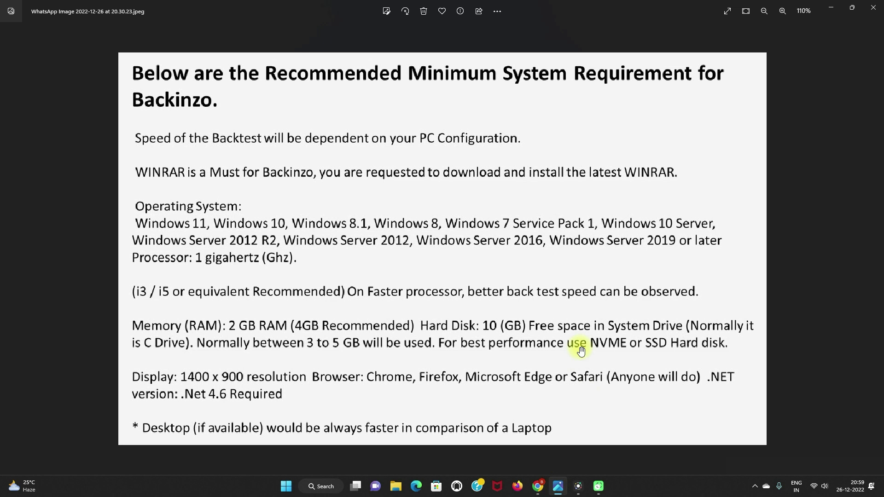
{"action": "mouse_move", "coordinate": [466, 140]}
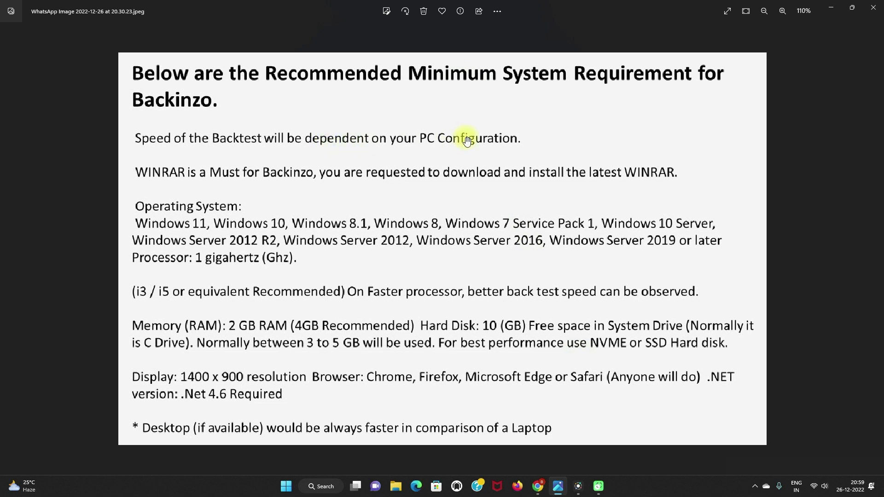
{"action": "mouse_move", "coordinate": [307, 164]}
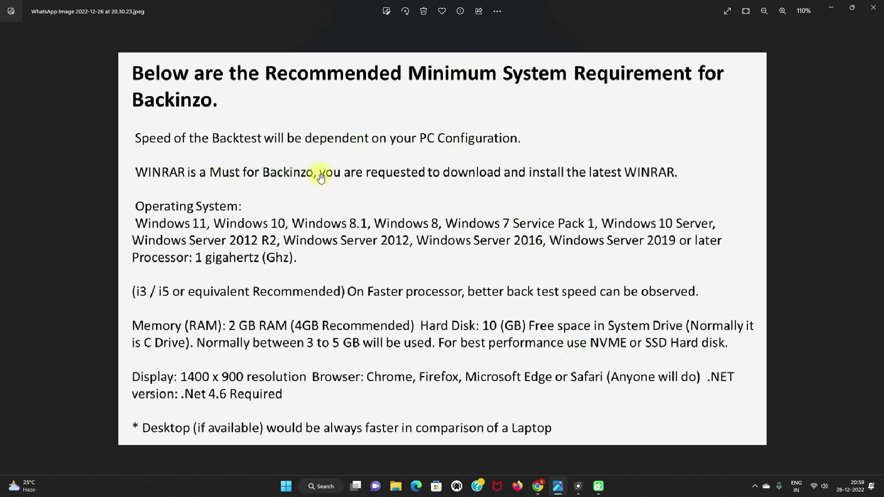
{"action": "mouse_move", "coordinate": [612, 173]}
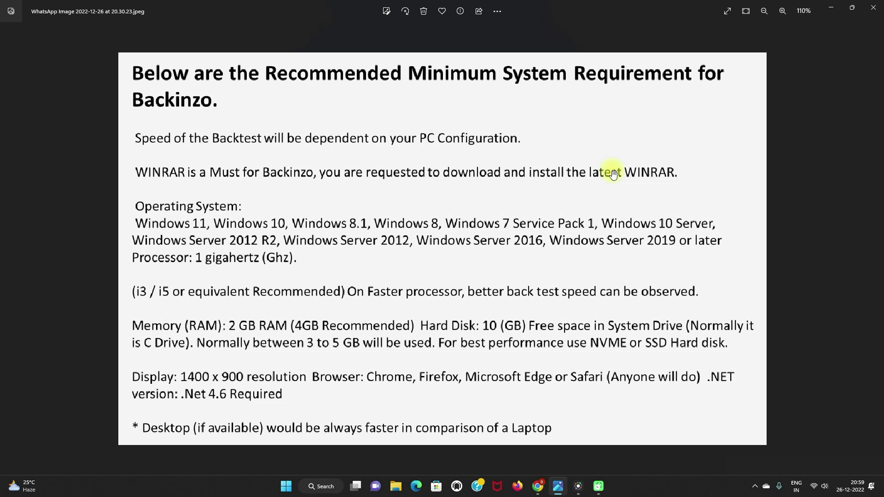
{"action": "mouse_move", "coordinate": [176, 230]}
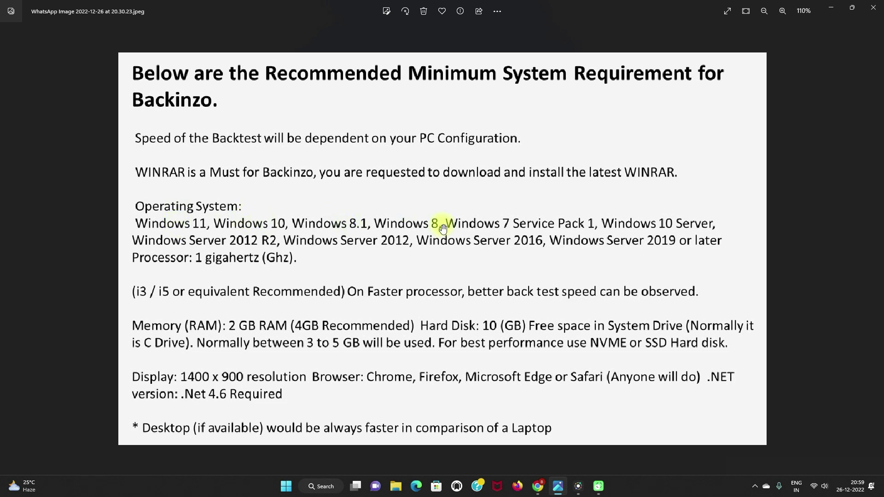
{"action": "mouse_move", "coordinate": [586, 228]}
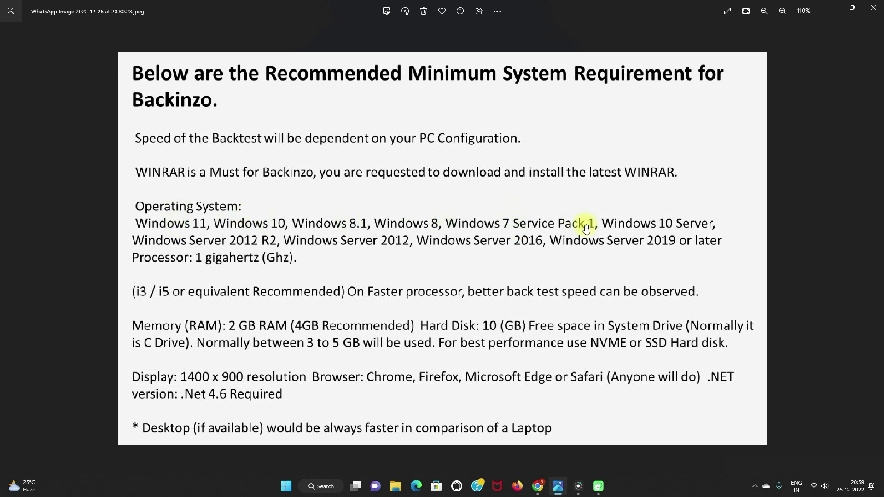
{"action": "mouse_move", "coordinate": [209, 265]}
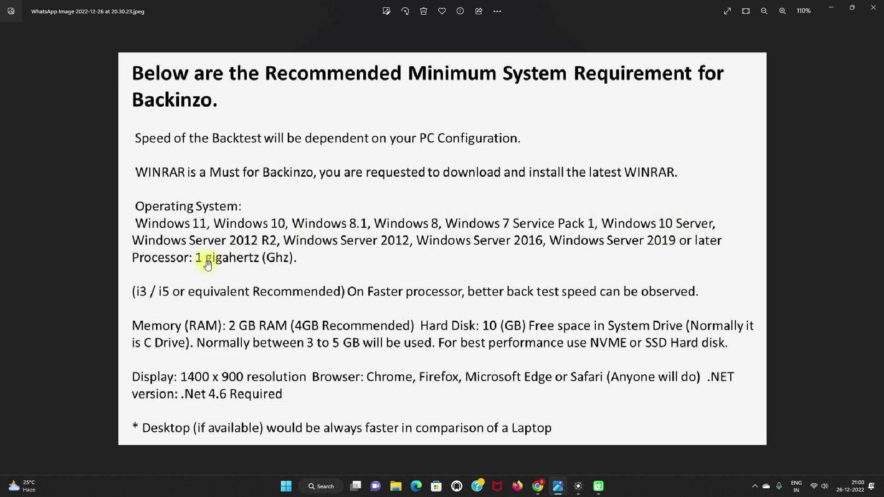
{"action": "mouse_move", "coordinate": [271, 243]}
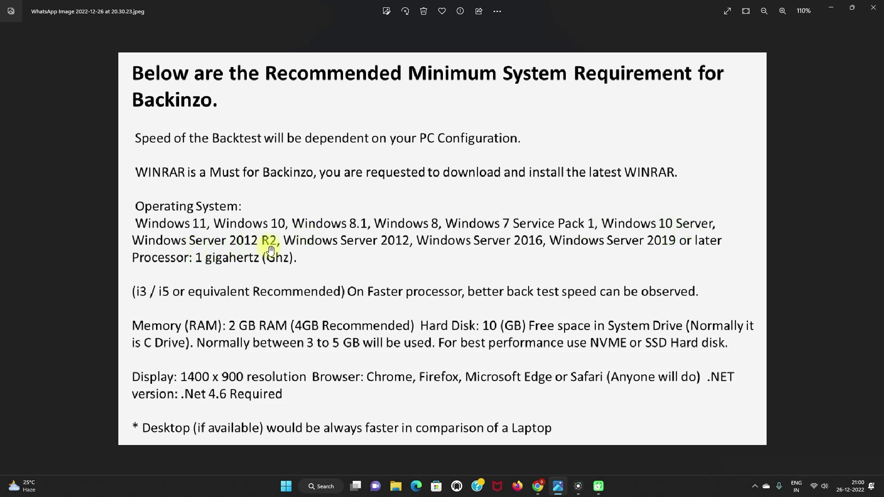
{"action": "mouse_move", "coordinate": [409, 247]}
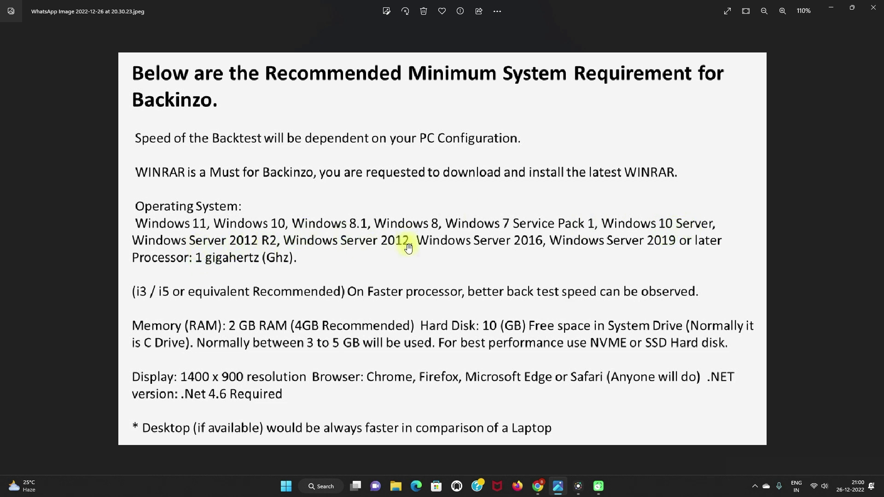
{"action": "mouse_move", "coordinate": [545, 251]}
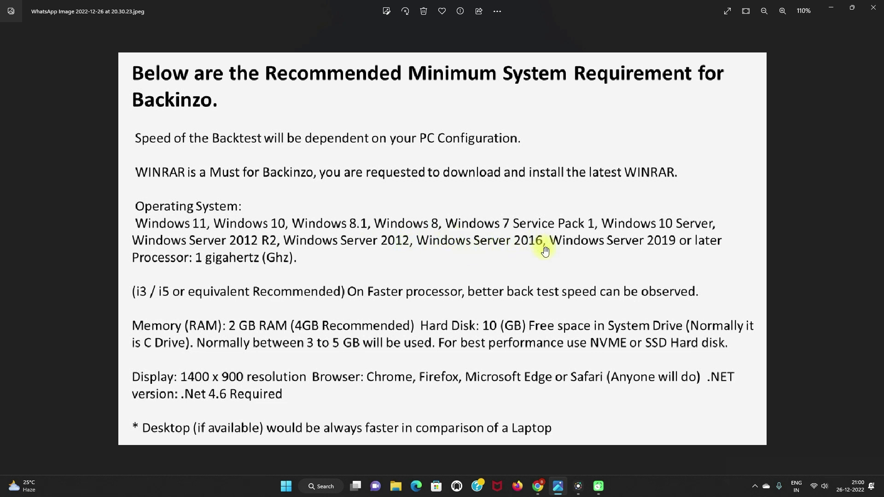
{"action": "mouse_move", "coordinate": [677, 247]}
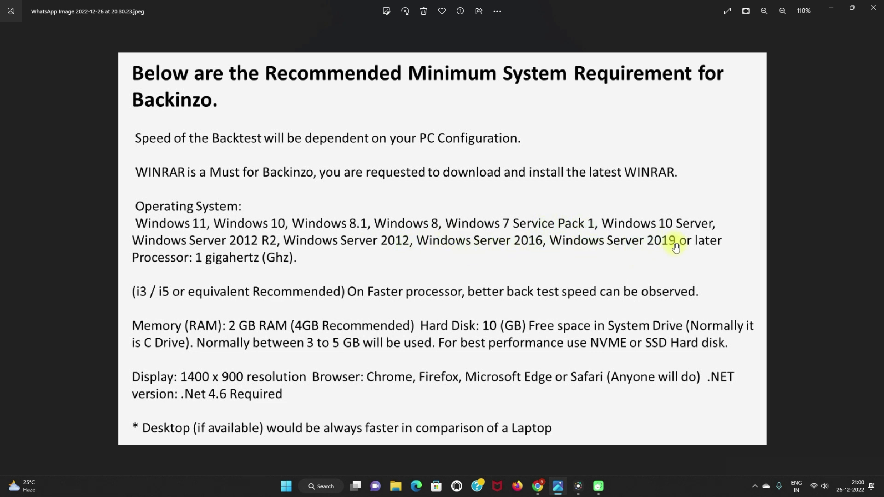
{"action": "mouse_move", "coordinate": [214, 283]}
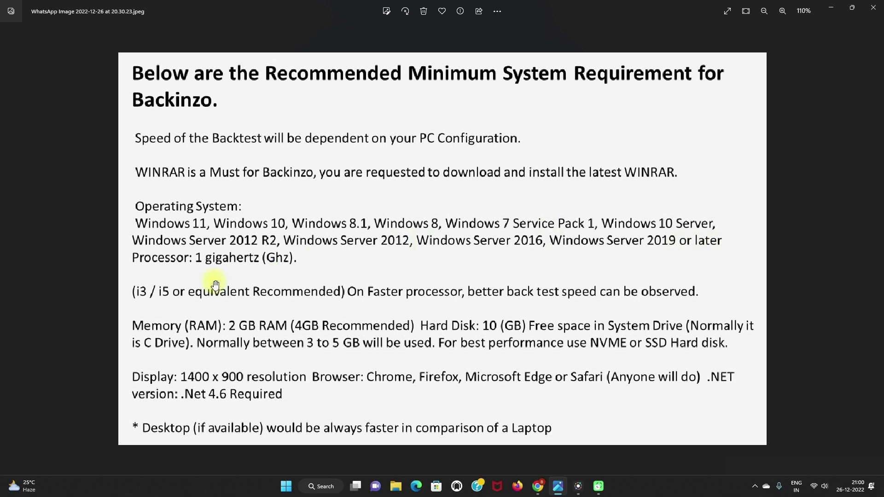
{"action": "mouse_move", "coordinate": [154, 308]}
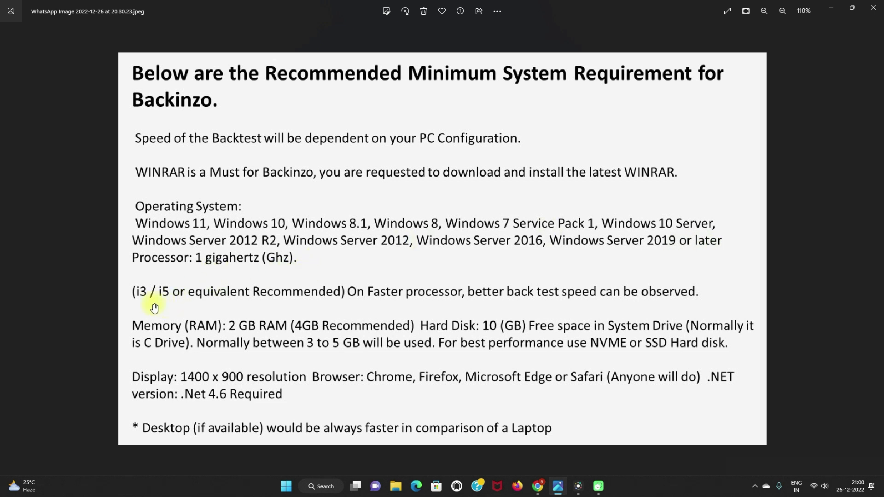
{"action": "mouse_move", "coordinate": [247, 299]}
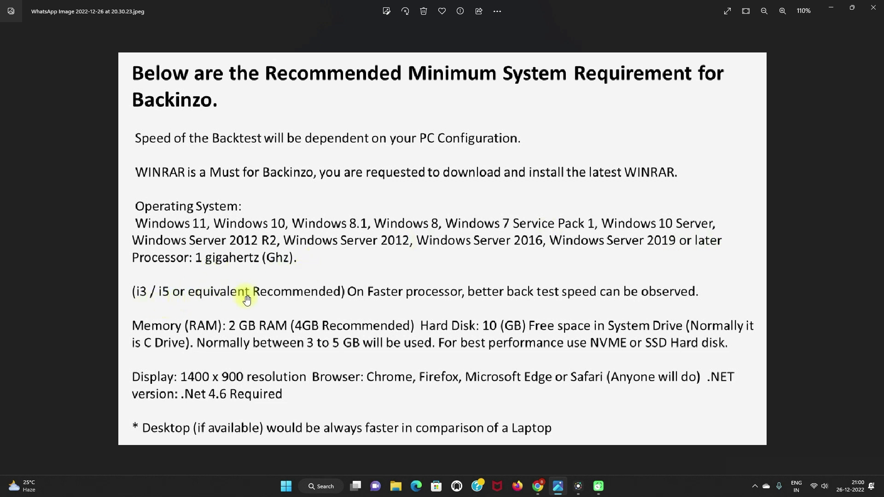
{"action": "mouse_move", "coordinate": [415, 303]}
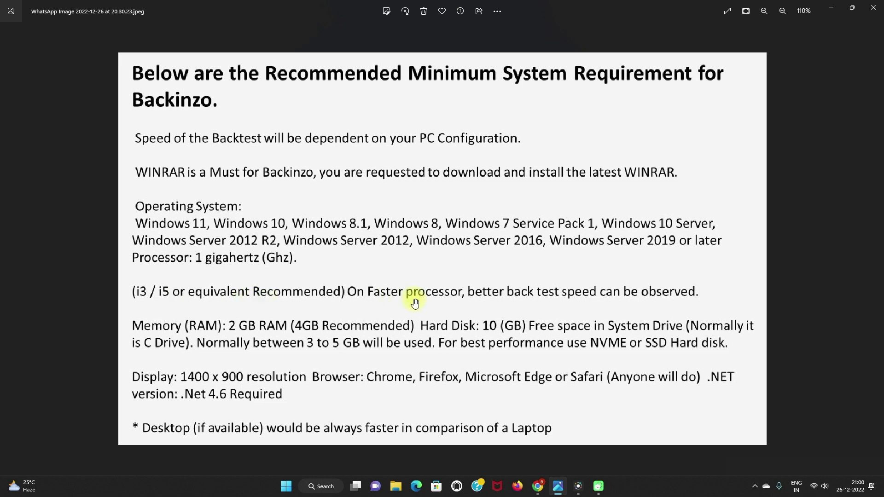
{"action": "mouse_move", "coordinate": [653, 304]}
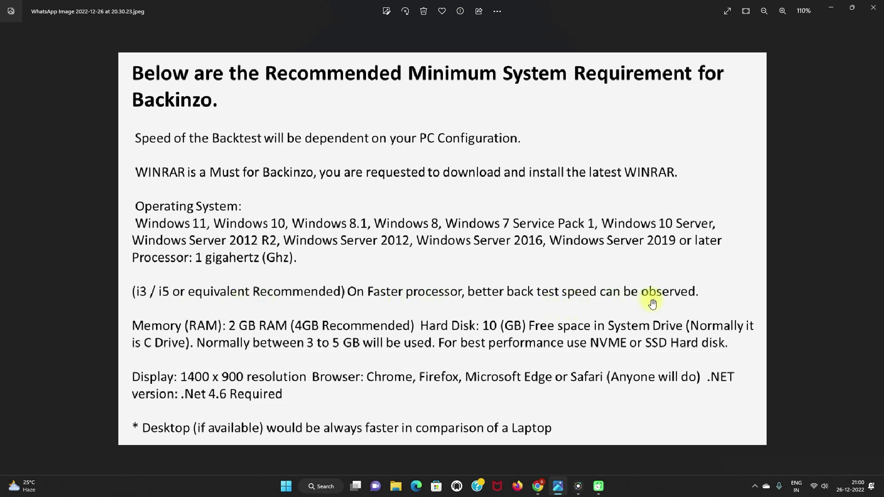
{"action": "mouse_move", "coordinate": [174, 334]}
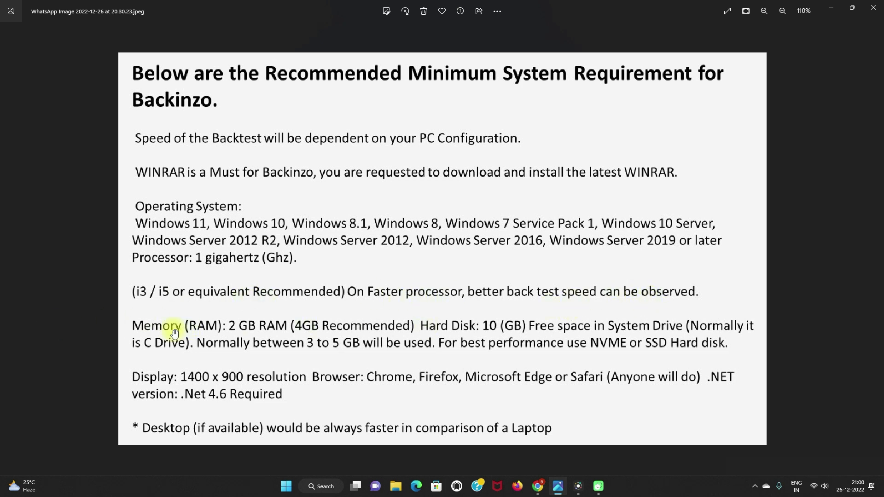
{"action": "mouse_move", "coordinate": [264, 331]}
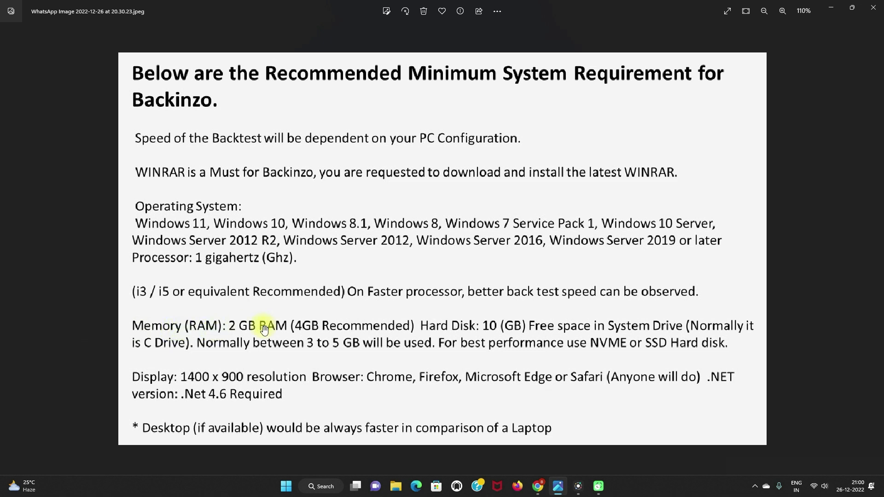
{"action": "mouse_move", "coordinate": [332, 328]}
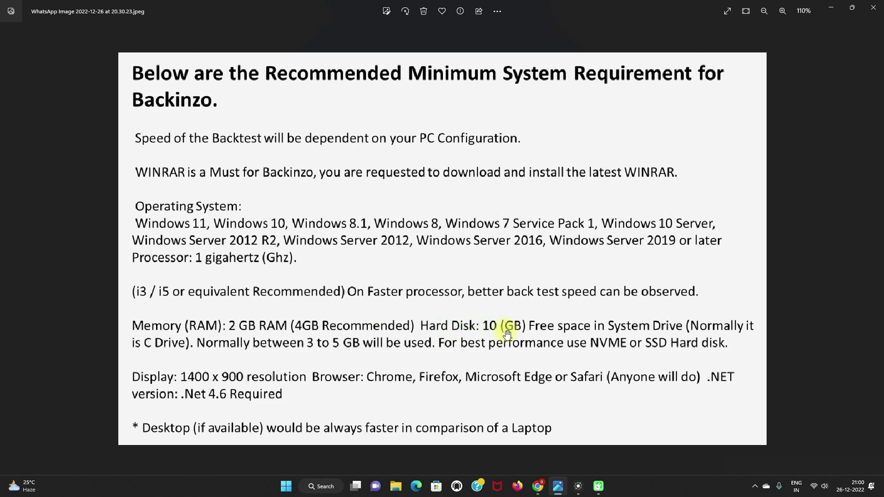
{"action": "mouse_move", "coordinate": [679, 336]}
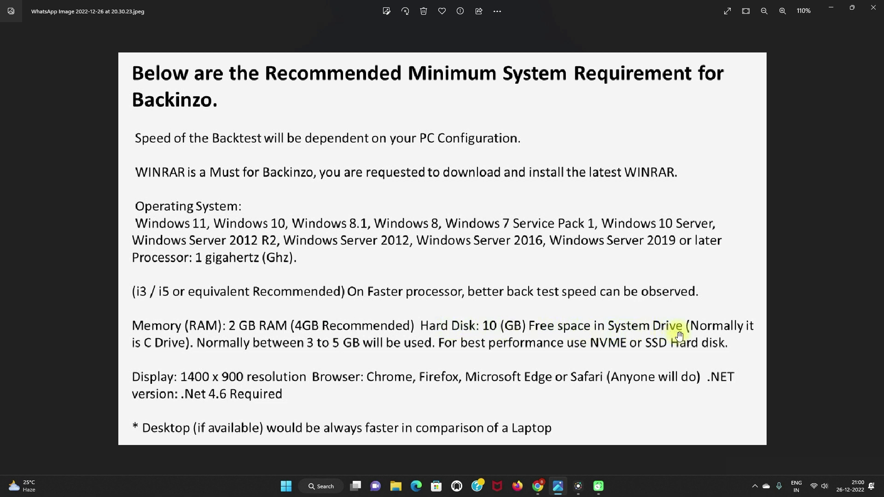
{"action": "mouse_move", "coordinate": [490, 341]}
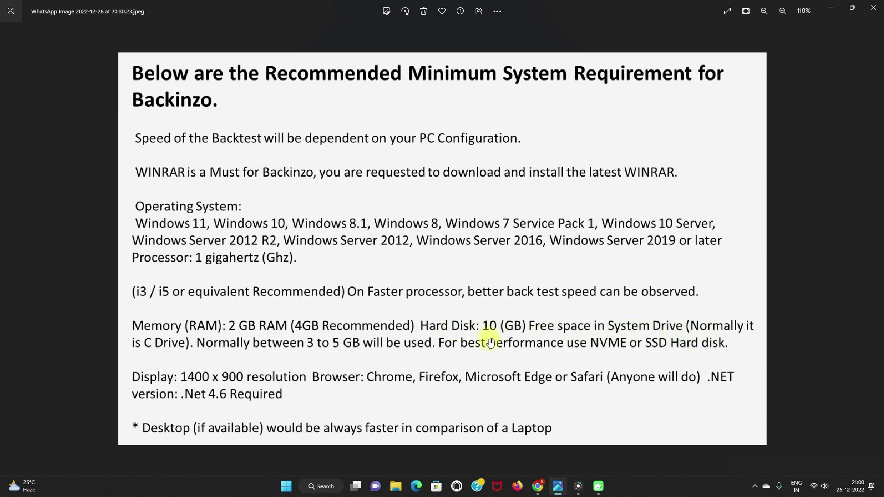
{"action": "mouse_move", "coordinate": [235, 361]}
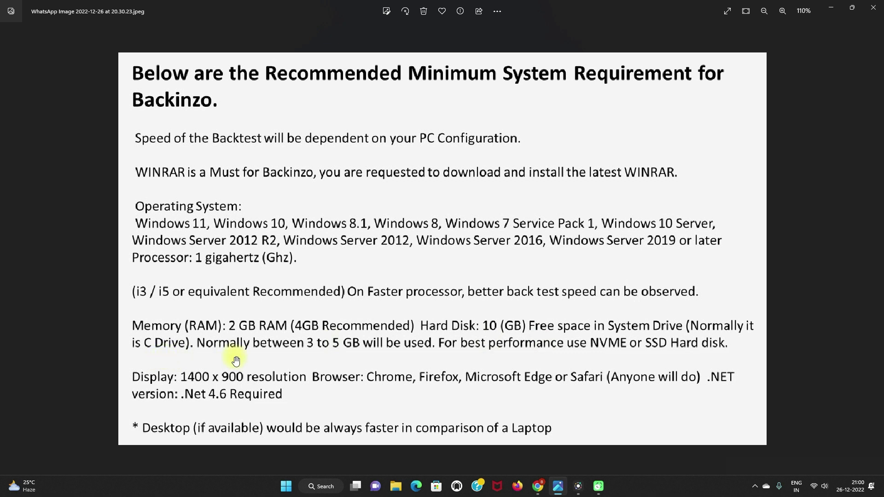
{"action": "mouse_move", "coordinate": [616, 359]}
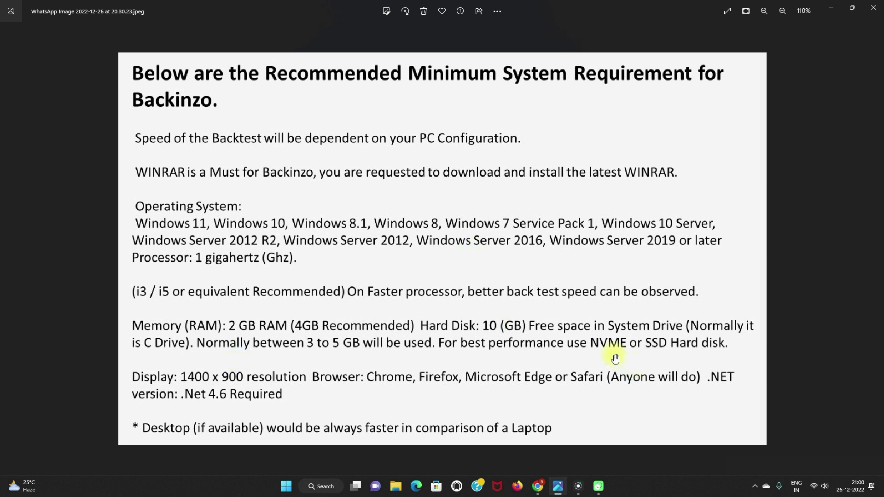
{"action": "mouse_move", "coordinate": [713, 358]}
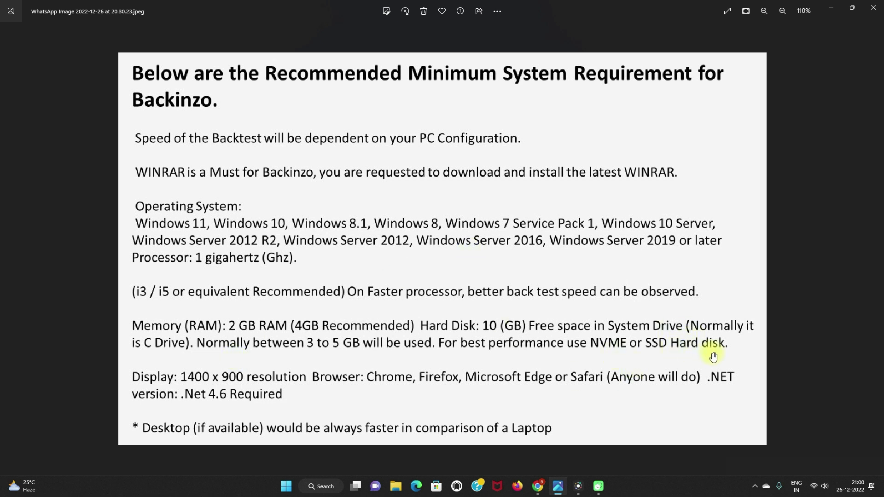
{"action": "mouse_move", "coordinate": [353, 402]}
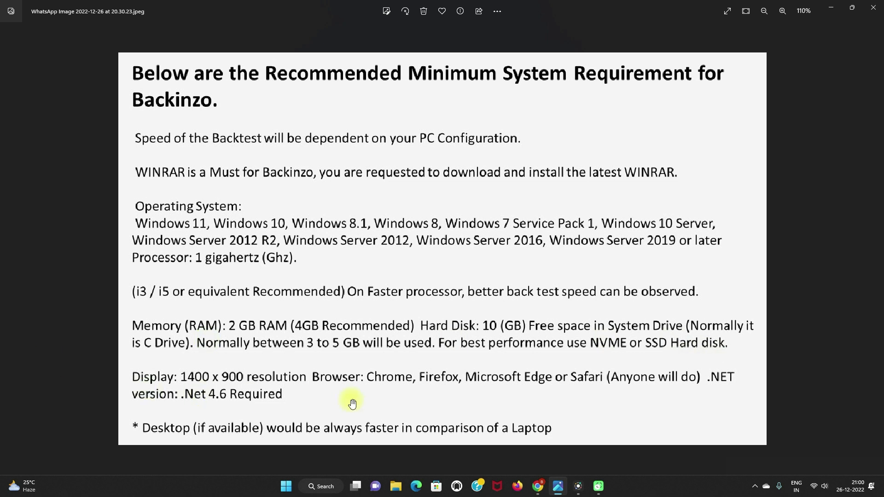
{"action": "mouse_move", "coordinate": [382, 367]}
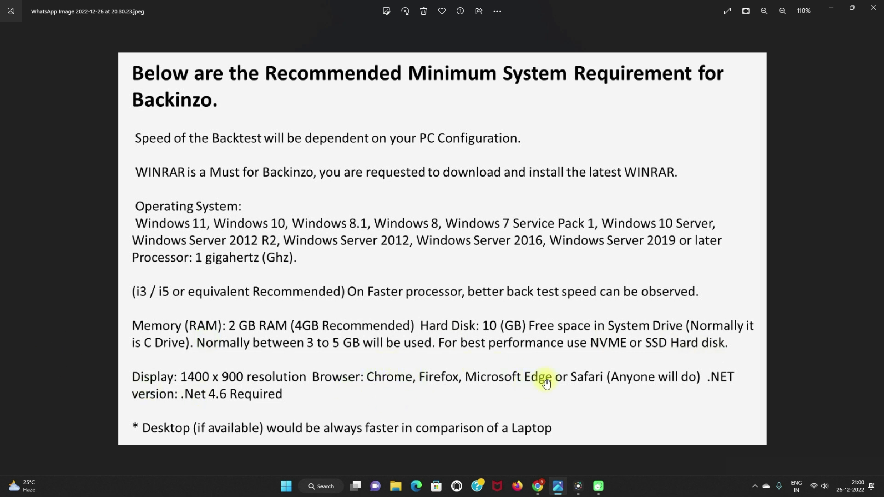
{"action": "mouse_move", "coordinate": [661, 381]}
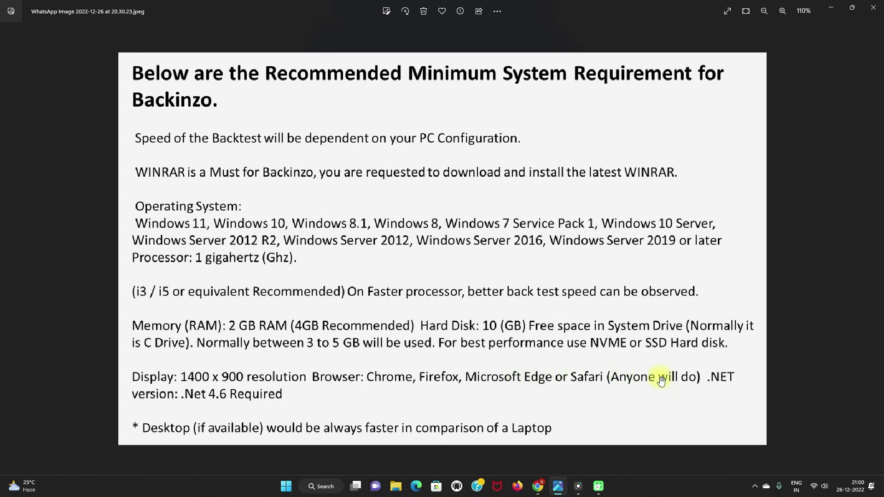
{"action": "mouse_move", "coordinate": [199, 407]}
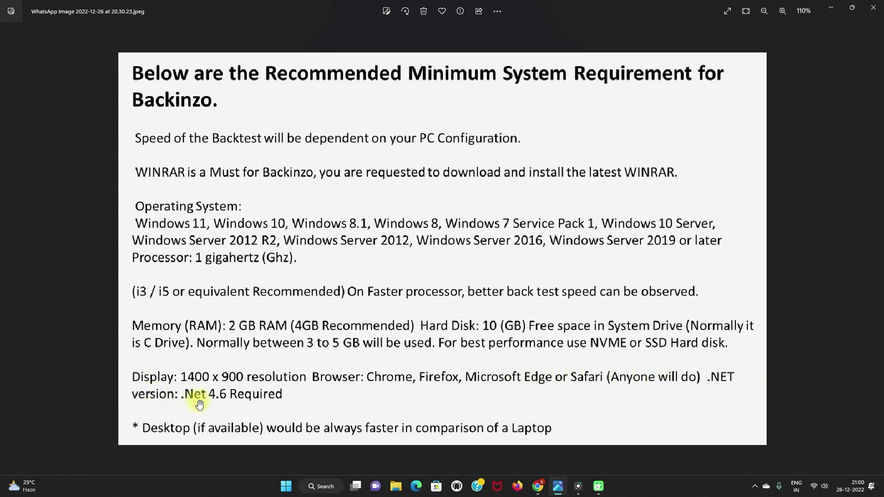
{"action": "mouse_move", "coordinate": [286, 404]}
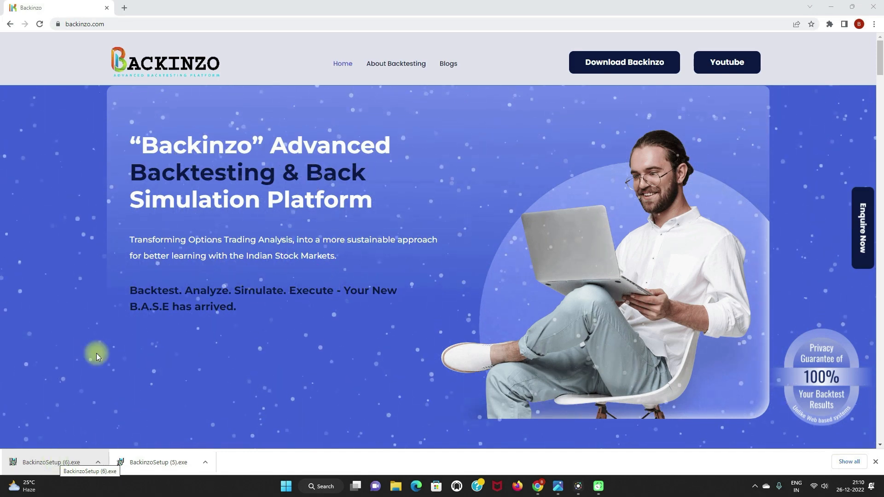
- Scroll the backinzo.com page down to the Pricing Plan Chart with launch offer prices
{"action": "scroll", "scroll_direction": "down", "scroll_amount": 3}
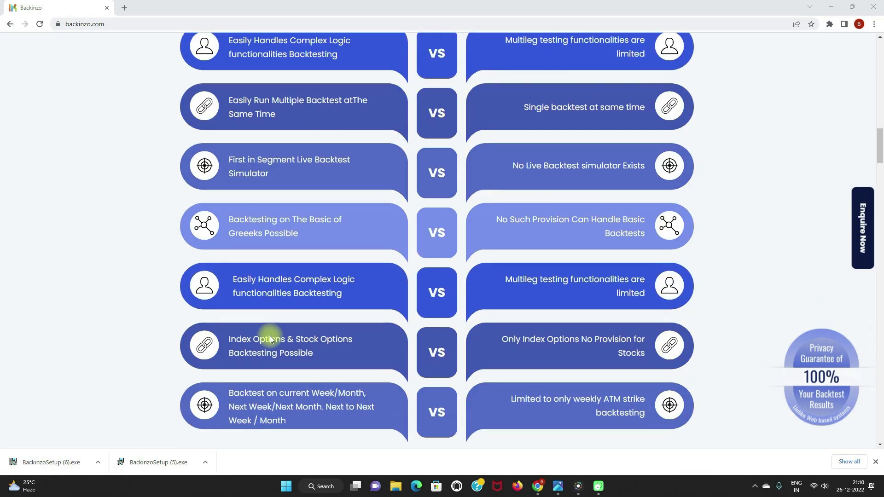
{"action": "scroll", "scroll_direction": "down", "scroll_amount": 3}
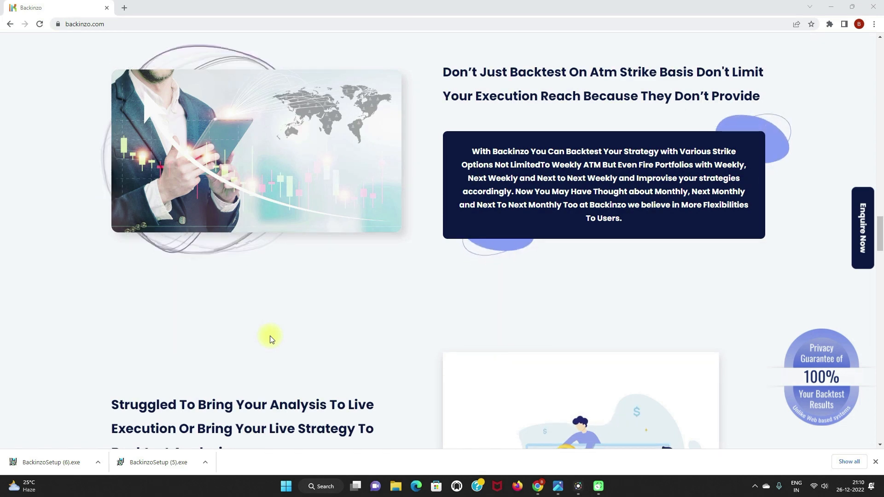
{"action": "scroll", "scroll_direction": "down", "scroll_amount": 3}
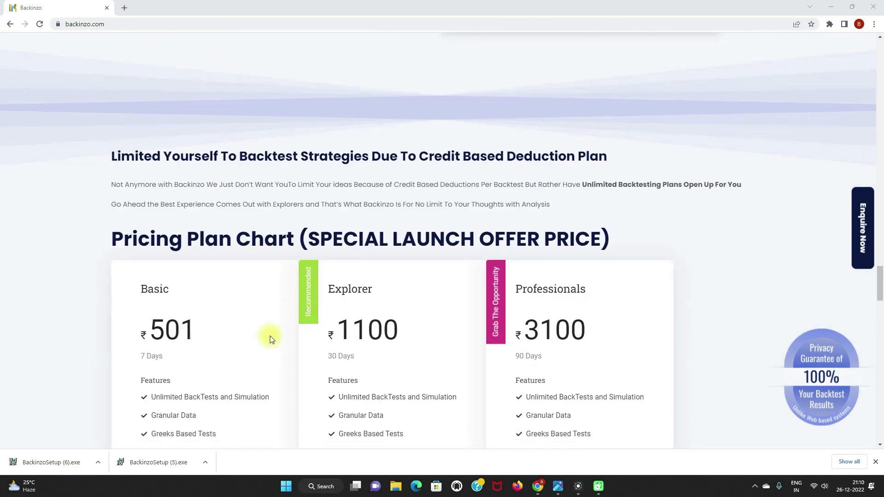
{"action": "scroll", "scroll_direction": "down", "scroll_amount": 3}
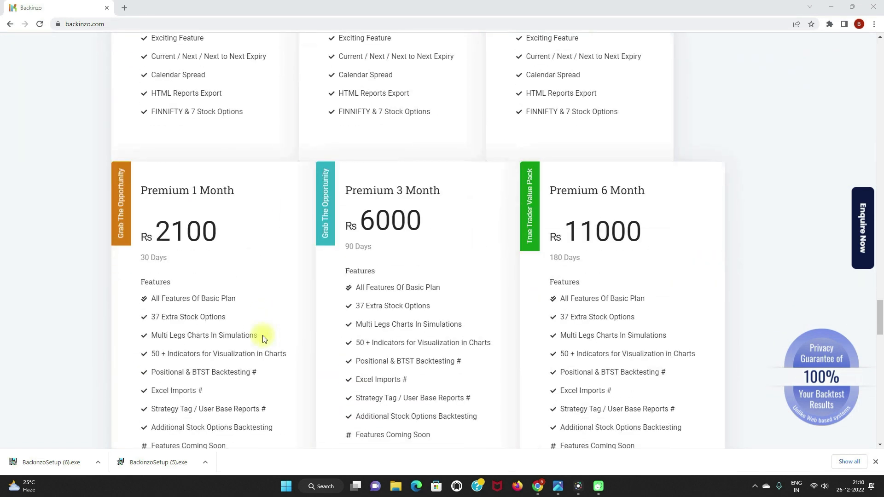
- Review the Basic, Explorer and Professionals plan features, then bring the Premium plan cards back into view
{"action": "scroll", "scroll_direction": "up", "scroll_amount": 3}
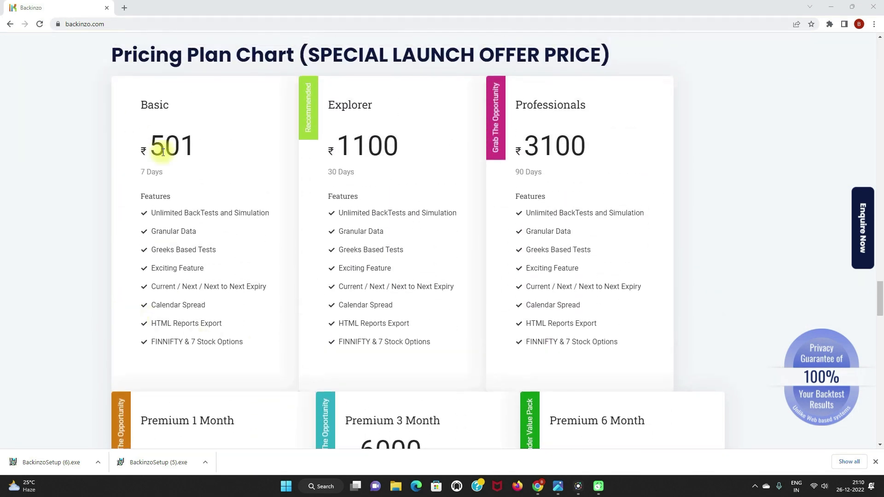
{"action": "mouse_move", "coordinate": [138, 120]}
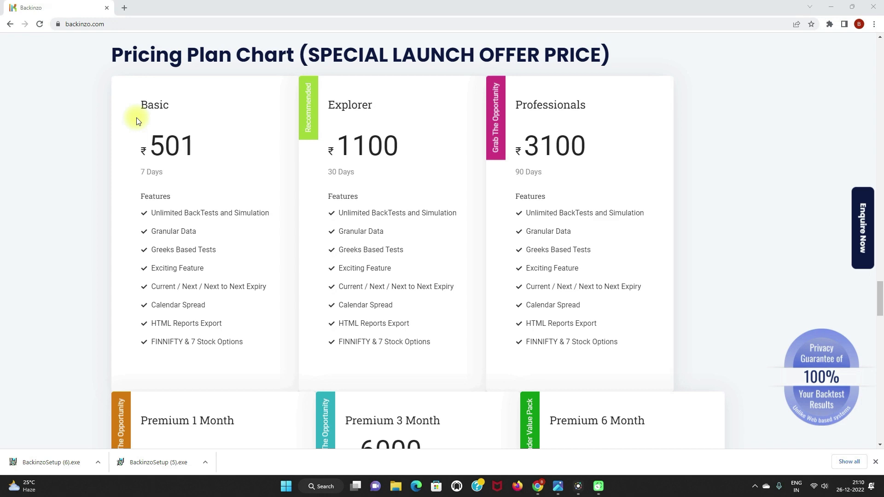
{"action": "scroll", "scroll_direction": "down", "scroll_amount": 3}
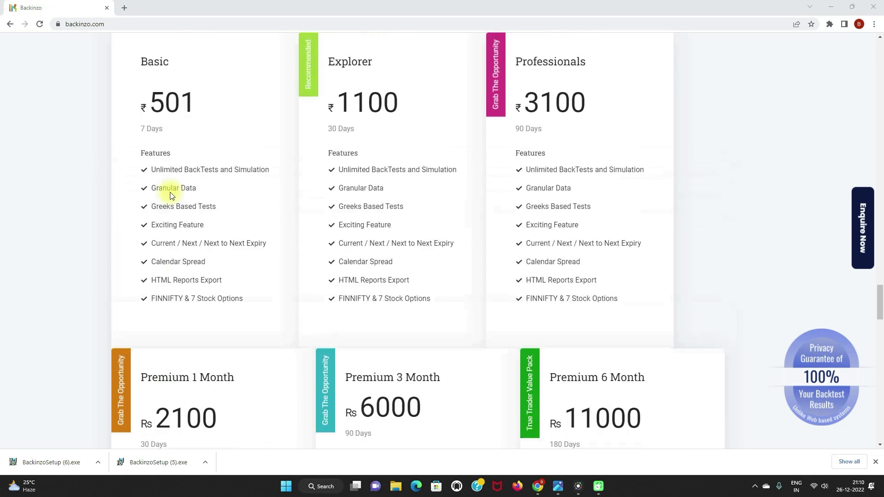
{"action": "scroll", "scroll_direction": "up", "scroll_amount": 3}
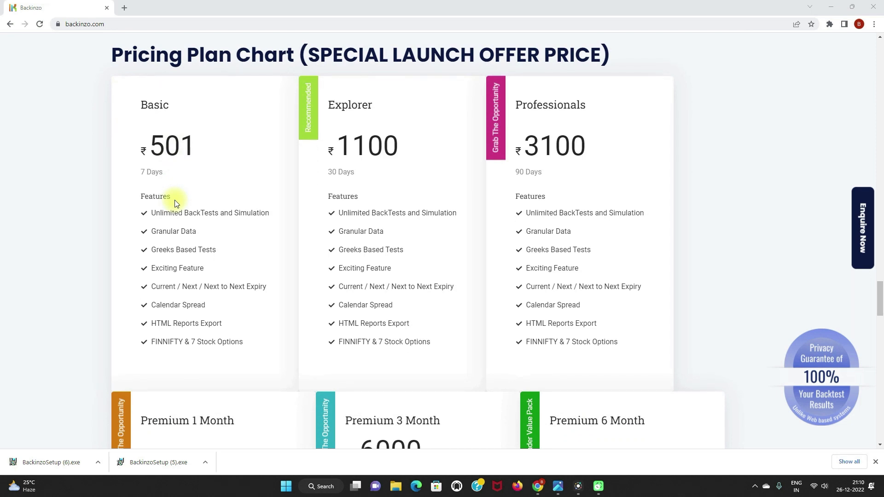
{"action": "mouse_move", "coordinate": [155, 233]}
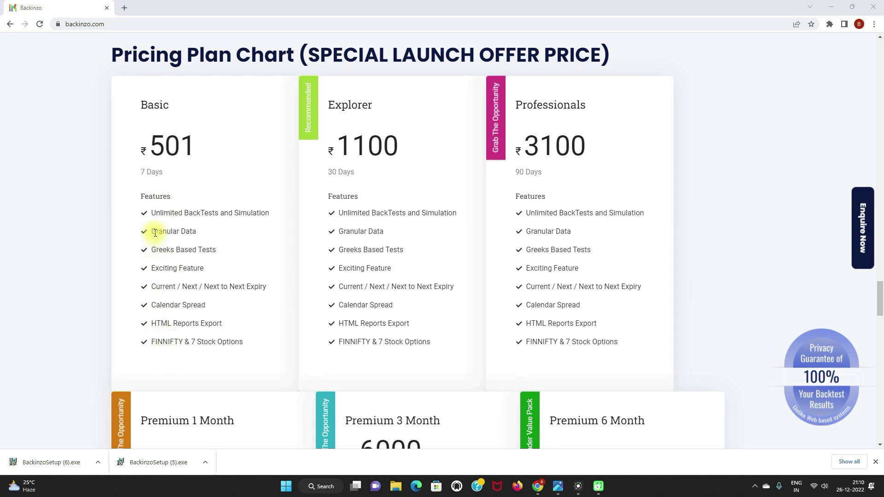
{"action": "mouse_move", "coordinate": [218, 214]}
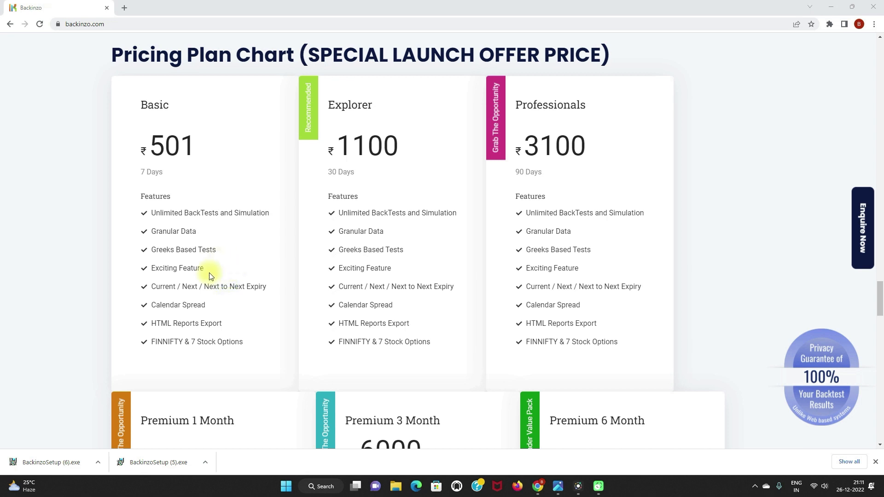
{"action": "mouse_move", "coordinate": [171, 244]}
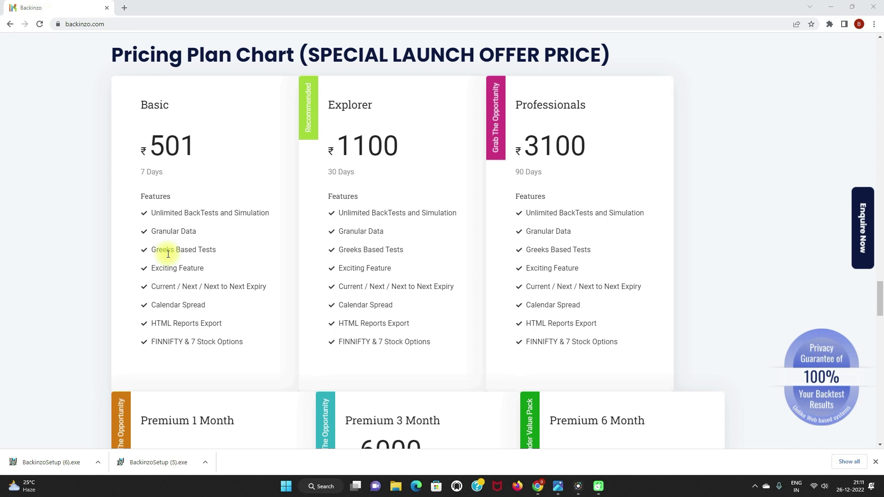
{"action": "mouse_move", "coordinate": [168, 291]}
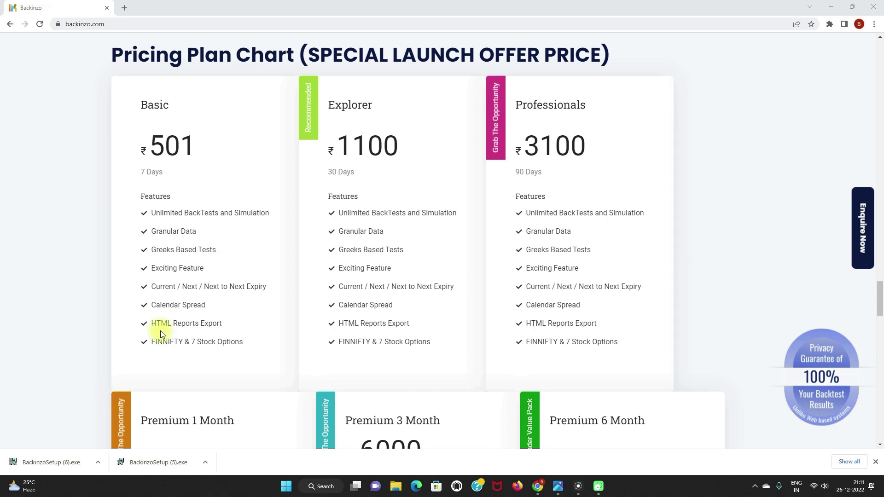
{"action": "mouse_move", "coordinate": [157, 355]}
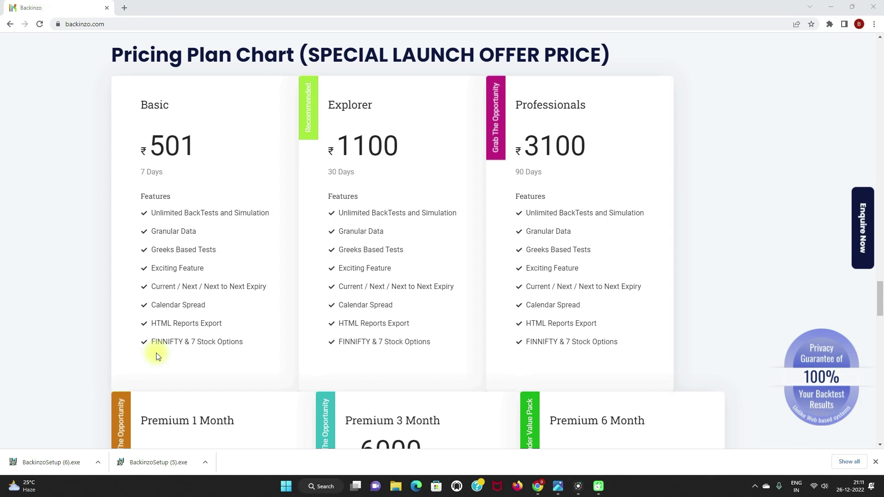
{"action": "mouse_move", "coordinate": [230, 352]}
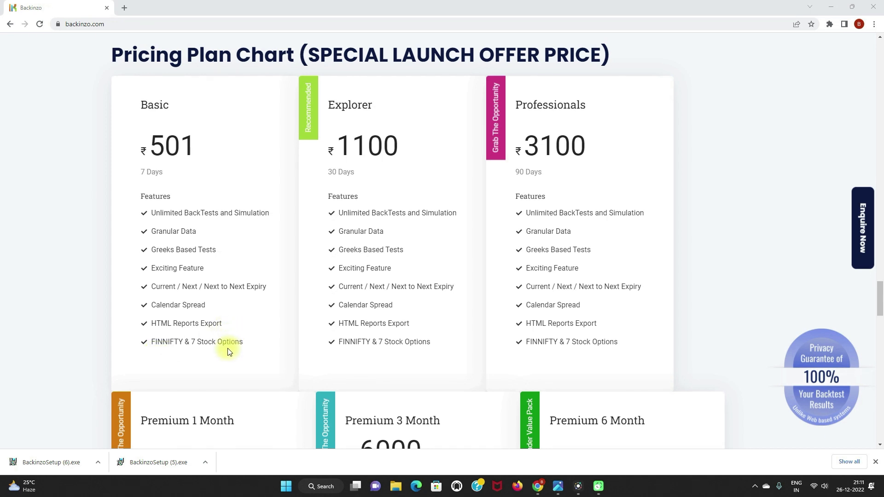
{"action": "scroll", "scroll_direction": "down", "scroll_amount": 3}
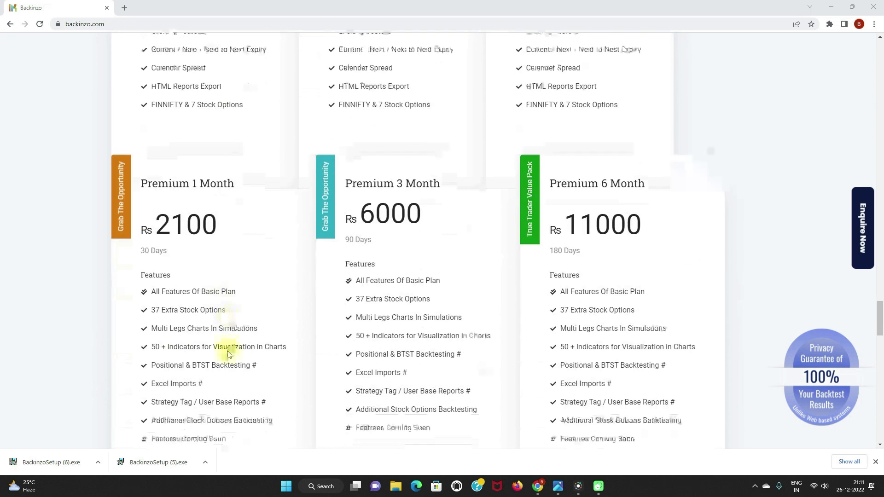
{"action": "scroll", "scroll_direction": "down", "scroll_amount": 3}
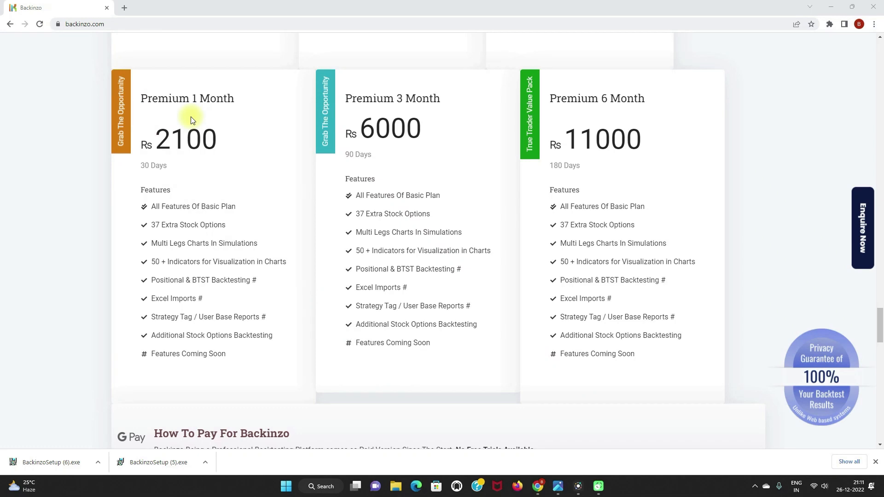
{"action": "mouse_move", "coordinate": [203, 121]}
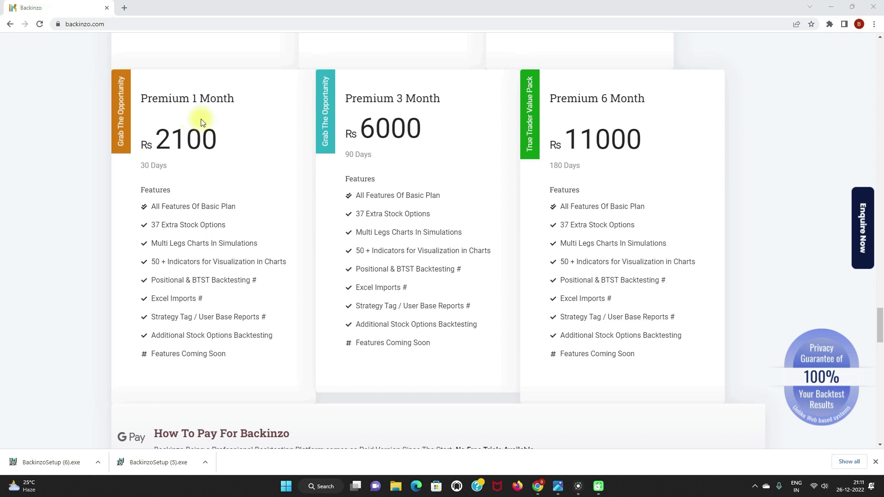
{"action": "mouse_move", "coordinate": [173, 284]}
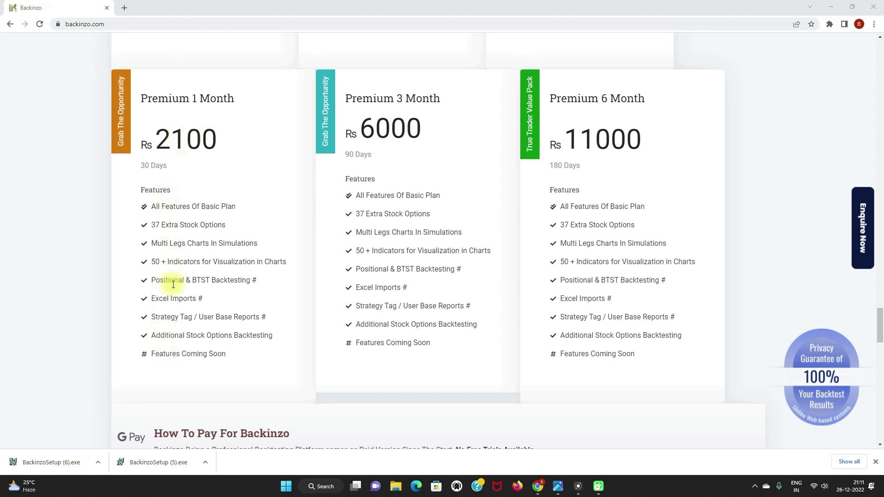
{"action": "mouse_move", "coordinate": [161, 224]}
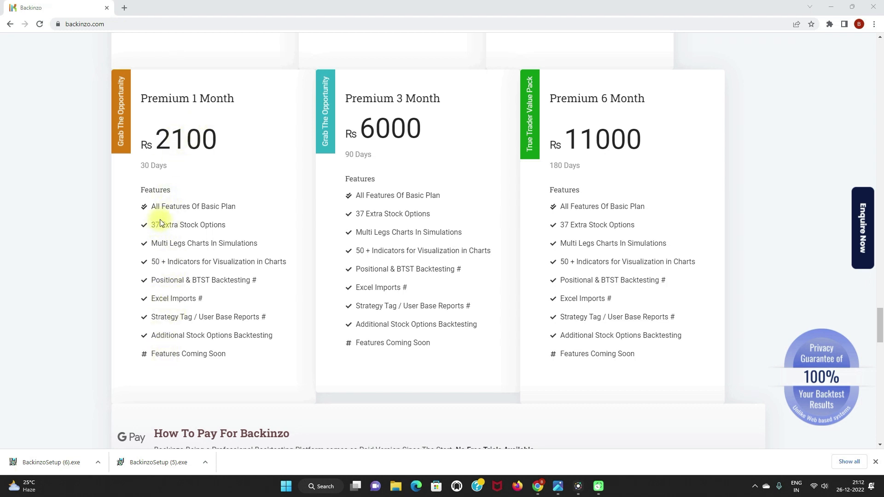
{"action": "mouse_move", "coordinate": [216, 217]}
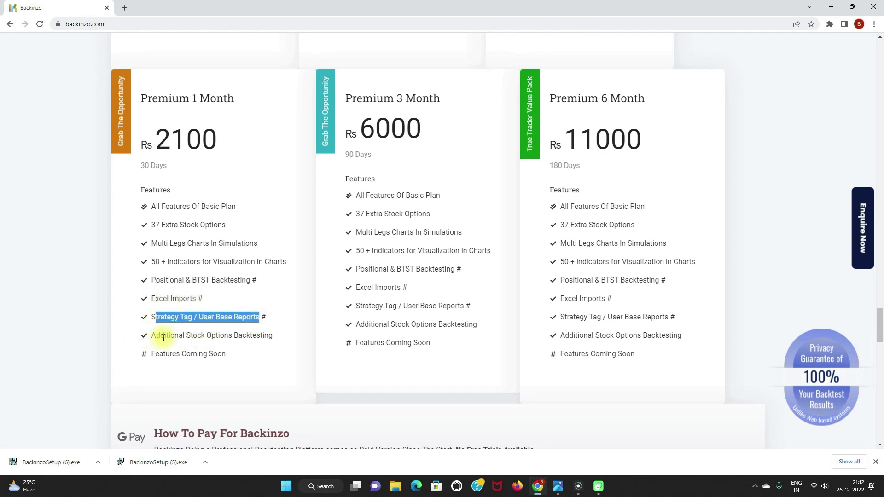
{"action": "mouse_move", "coordinate": [239, 345]}
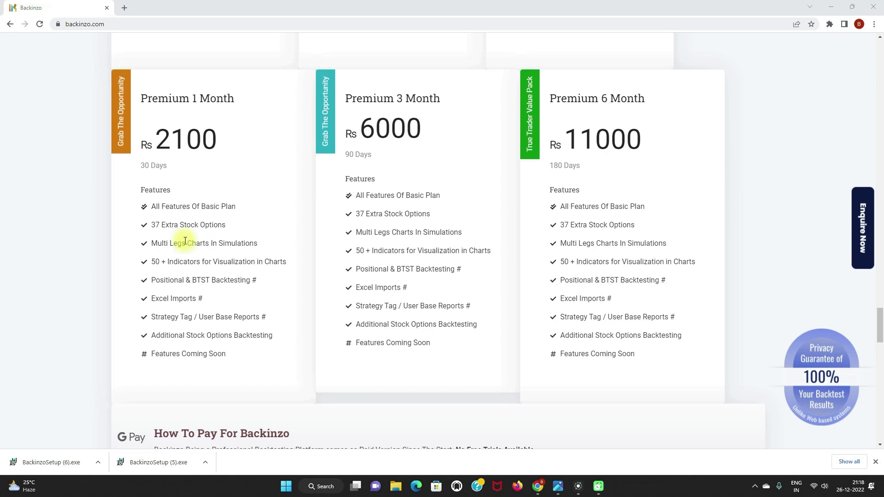
{"action": "mouse_move", "coordinate": [52, 451]}
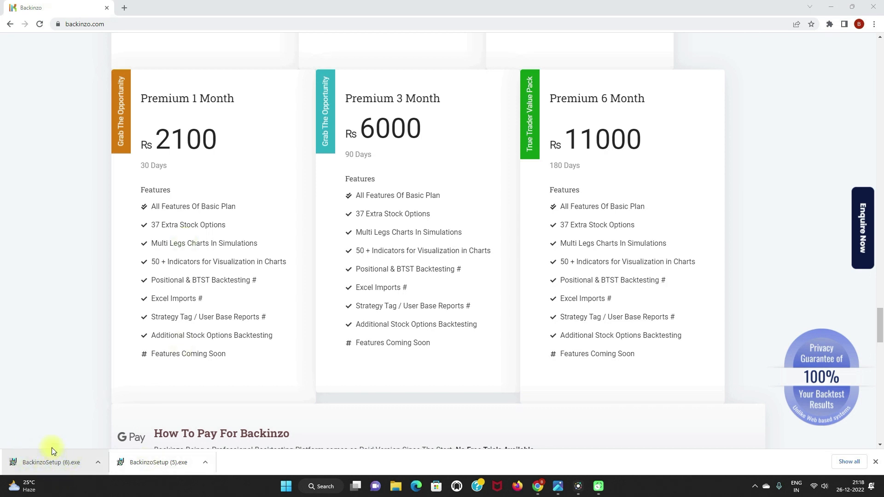
{"action": "mouse_move", "coordinate": [82, 462]}
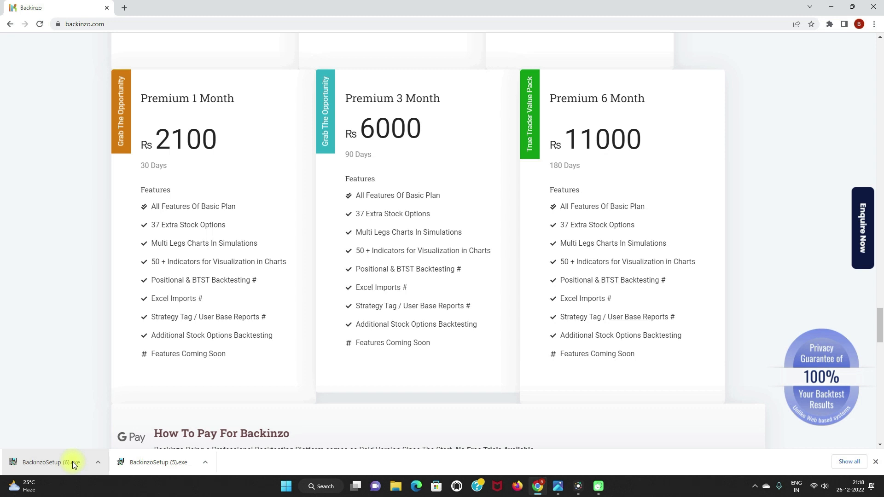
{"action": "left_click", "coordinate": [56, 462]}
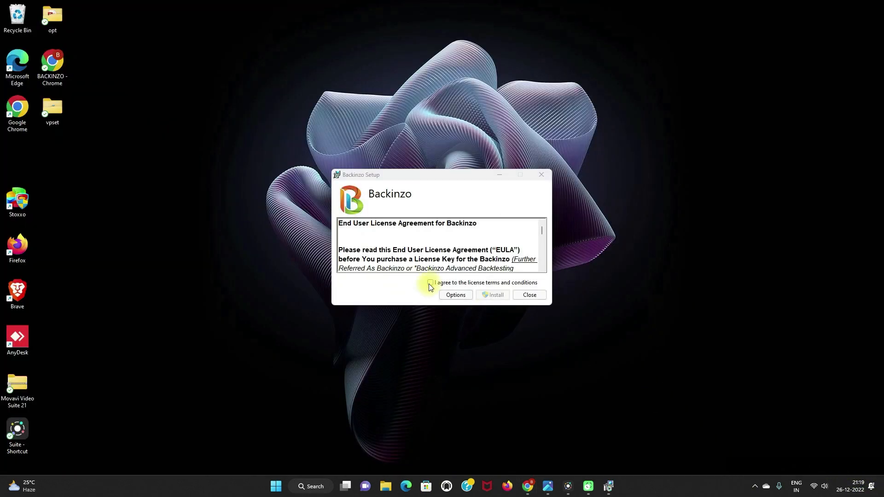
- Accept the license agreement in Backinzo Setup and run the installation
{"action": "left_click", "coordinate": [430, 283]}
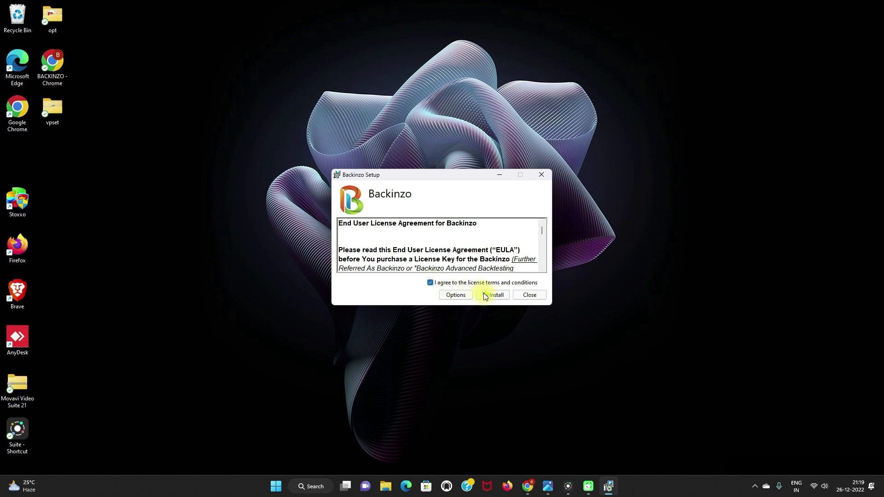
{"action": "left_click", "coordinate": [495, 295]}
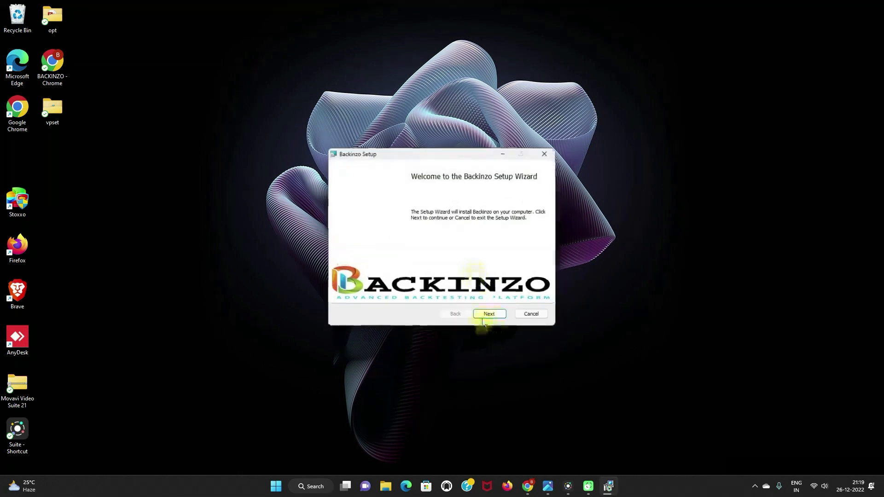
{"action": "left_click", "coordinate": [489, 314]}
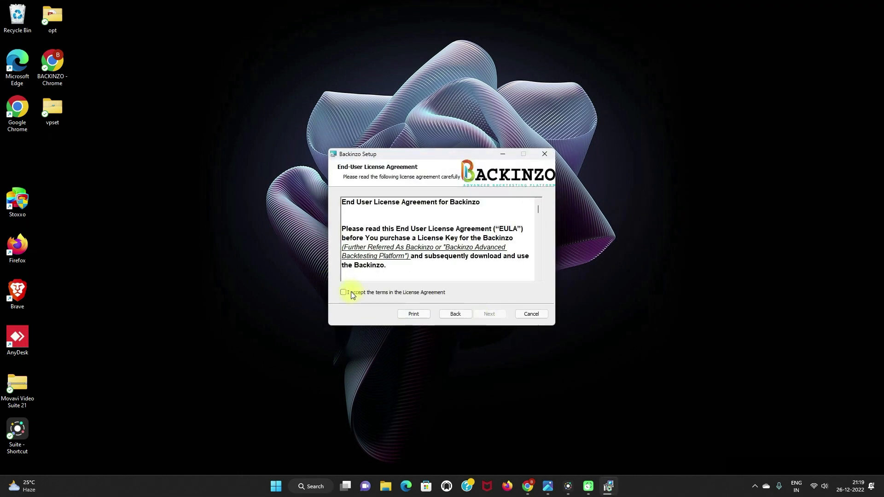
{"action": "left_click", "coordinate": [343, 293]}
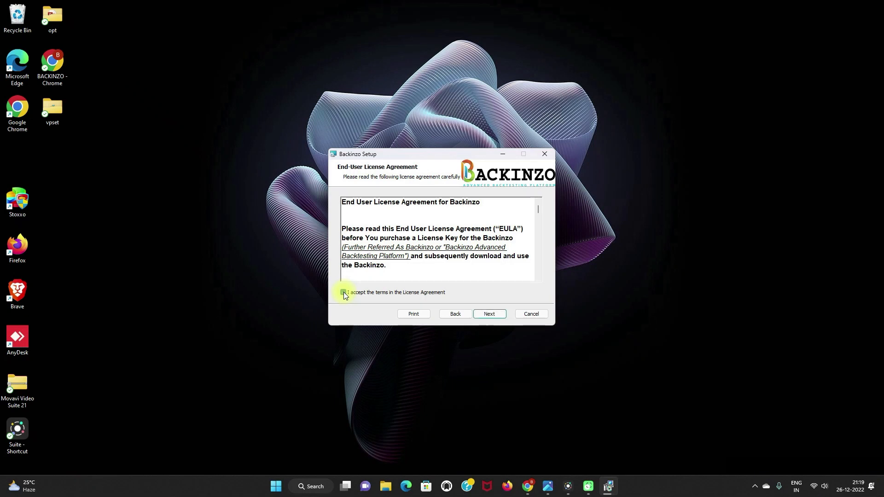
{"action": "left_click", "coordinate": [343, 292]}
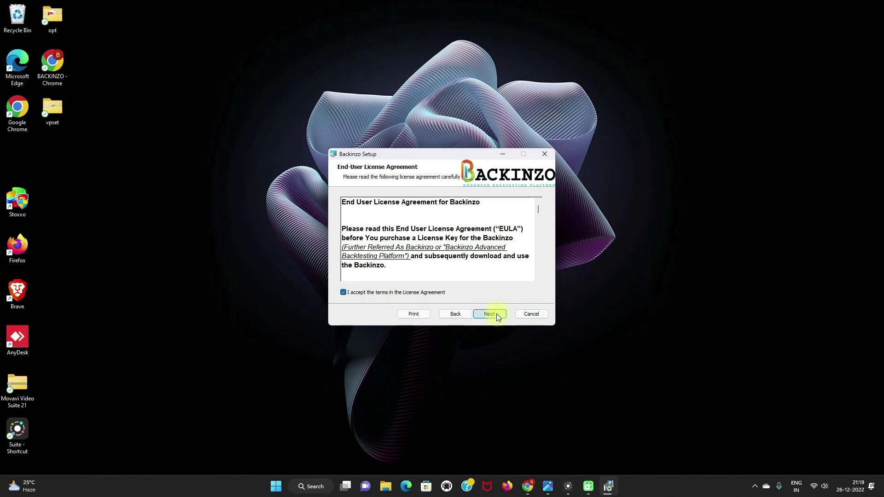
{"action": "left_click", "coordinate": [490, 313]}
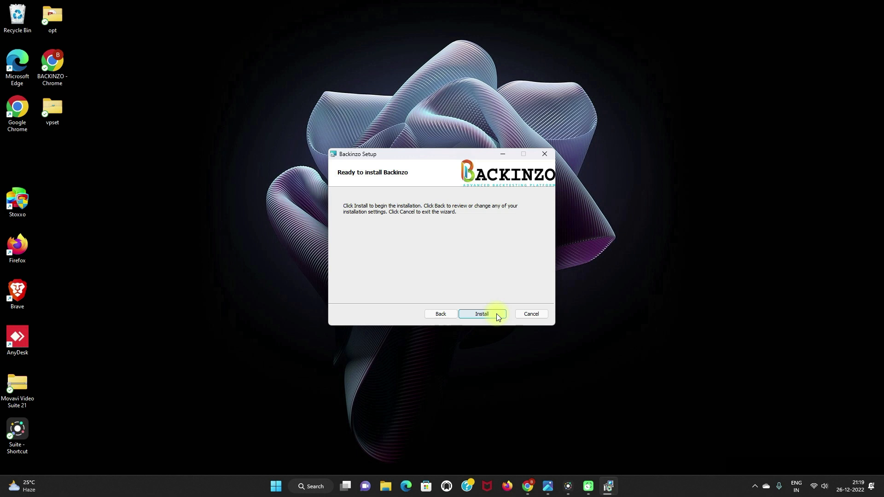
{"action": "left_click", "coordinate": [482, 314]}
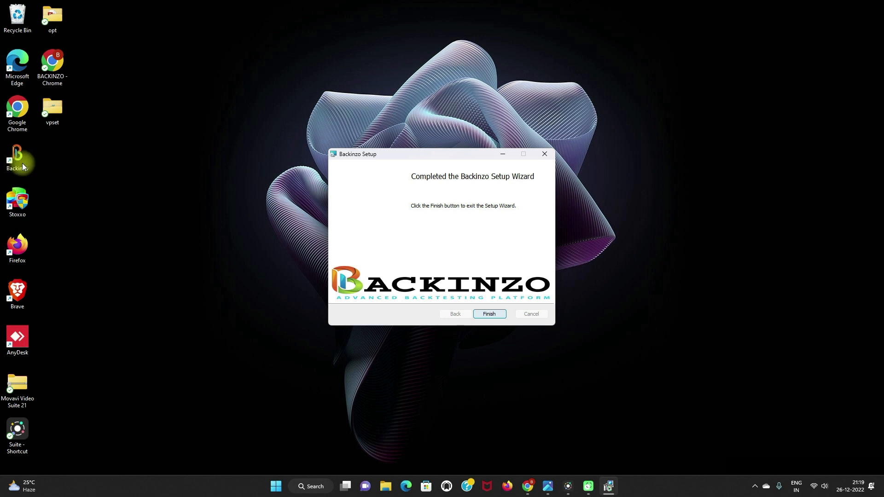
- Close the completed Backinzo installer, leaving the new desktop shortcut
{"action": "left_click", "coordinate": [489, 313]}
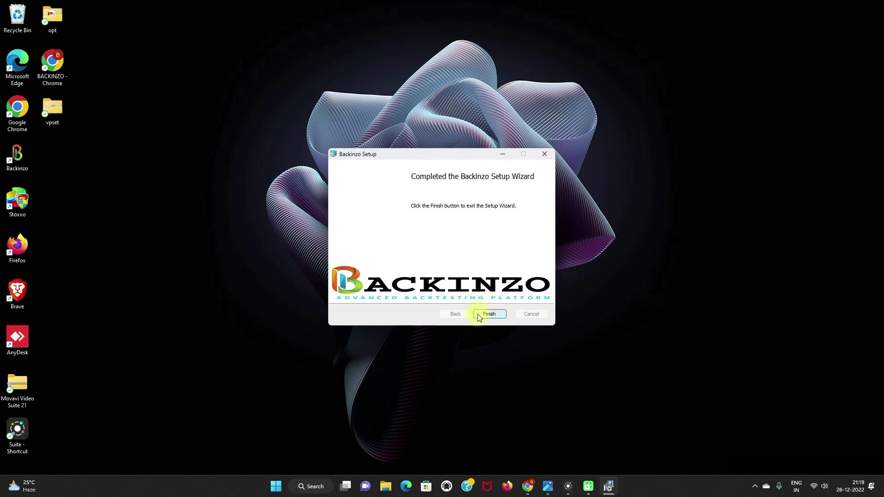
{"action": "left_click", "coordinate": [489, 314]}
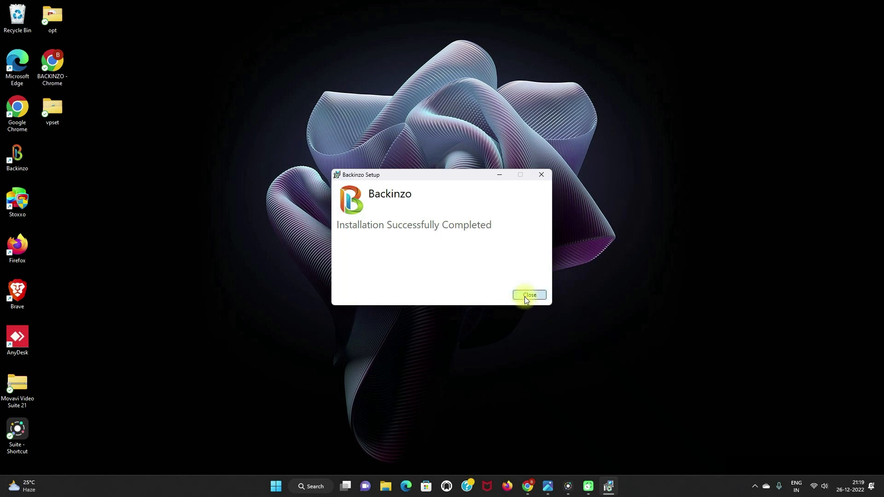
{"action": "left_click", "coordinate": [530, 295]}
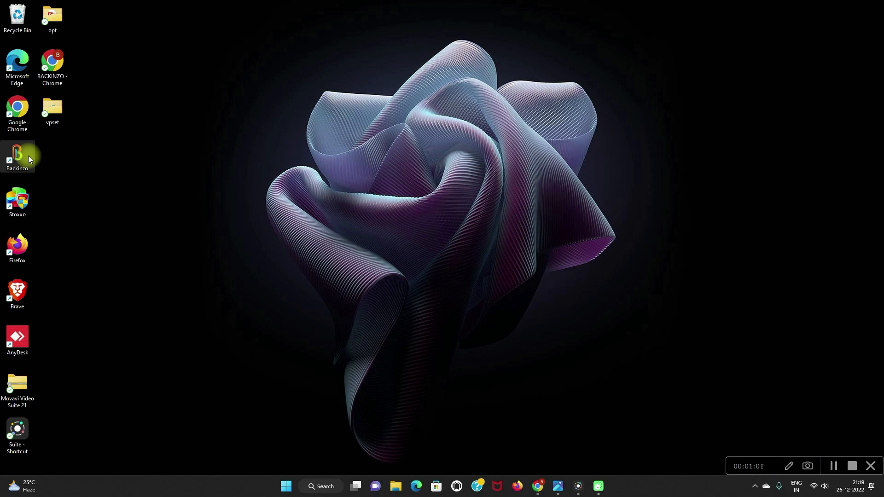
- Launch Backinzo from its desktop shortcut so the login window appears
{"action": "double_click", "coordinate": [17, 155]}
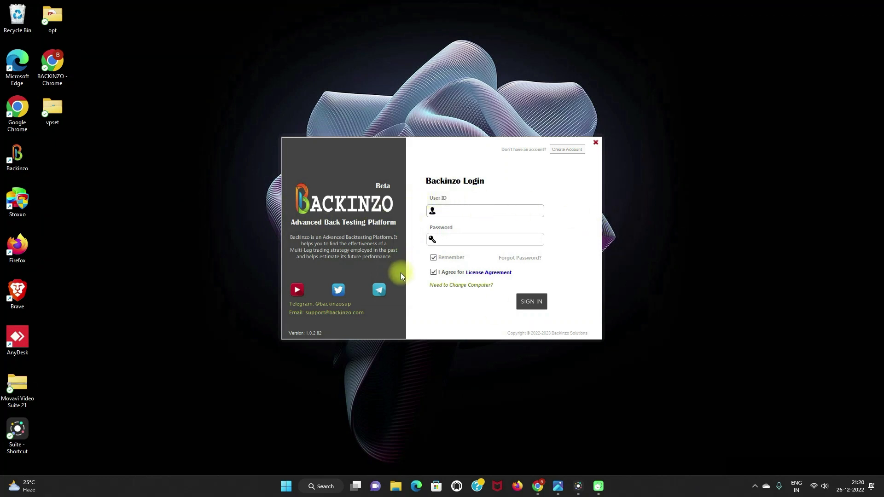
{"action": "mouse_move", "coordinate": [503, 197]}
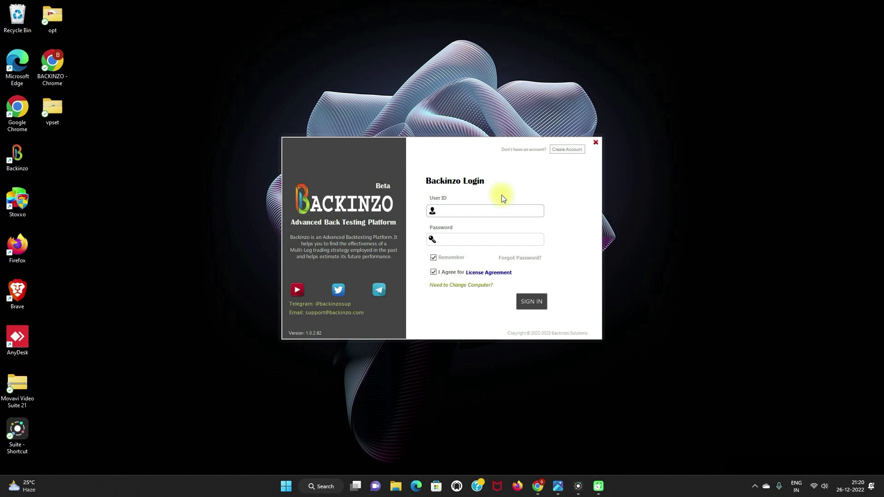
- Fill the new account registration with city mumbai, state Maharashtra, broker zerodha and the license agreement accepted
{"action": "left_click", "coordinate": [567, 149]}
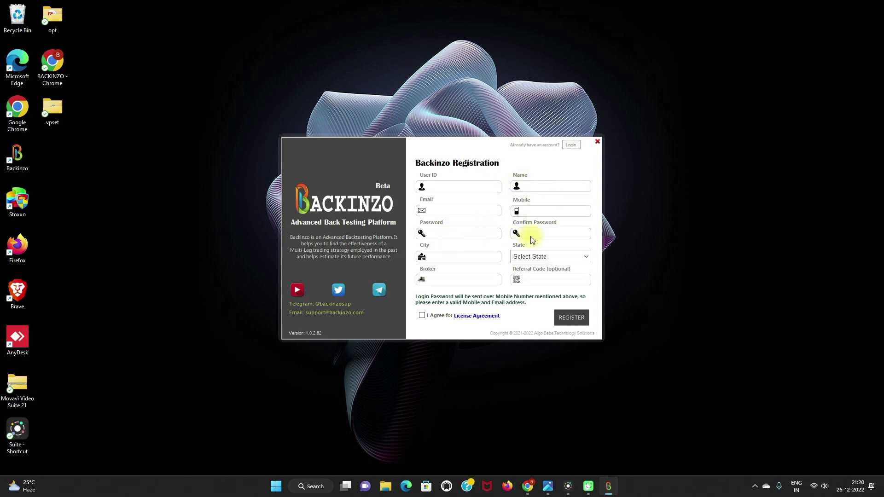
{"action": "mouse_move", "coordinate": [447, 263]}
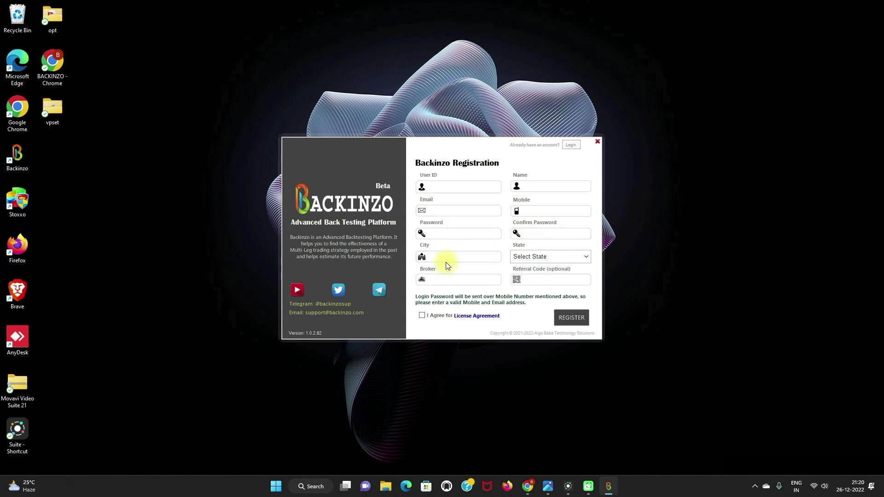
{"action": "mouse_move", "coordinate": [452, 280]}
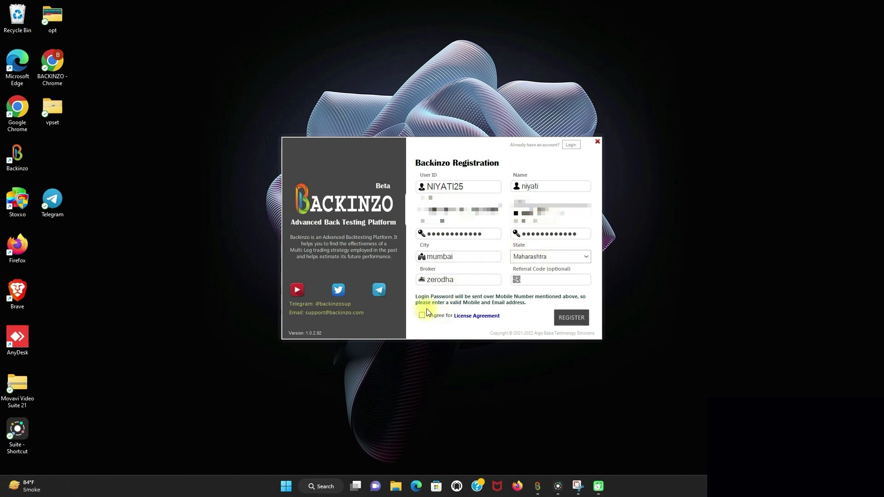
{"action": "left_click", "coordinate": [421, 315]}
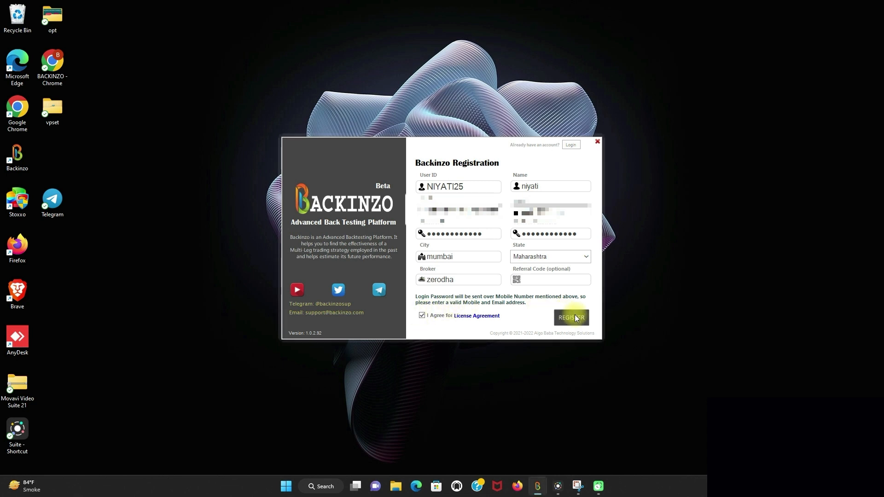
{"action": "left_click", "coordinate": [571, 318]}
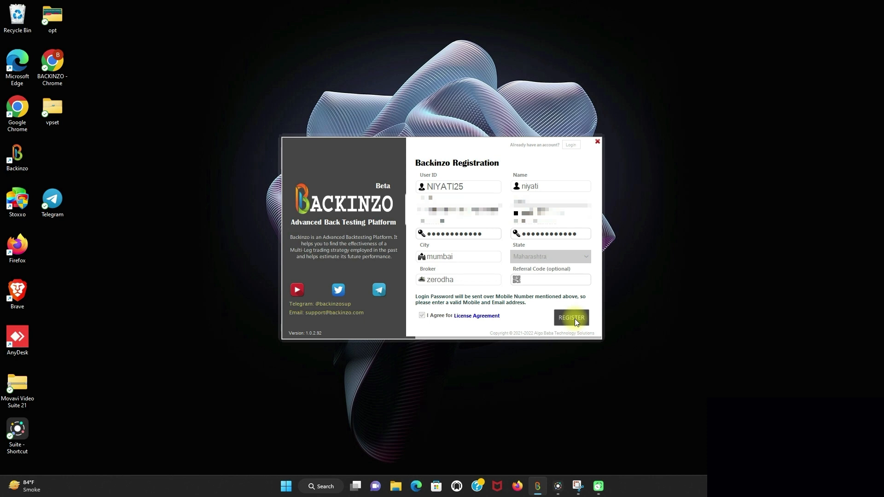
{"action": "left_click", "coordinate": [570, 317]}
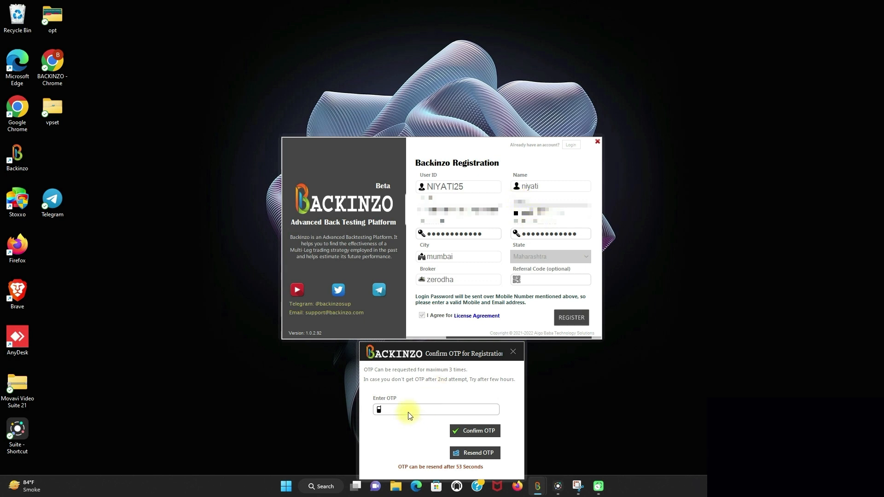
{"action": "mouse_move", "coordinate": [676, 431]}
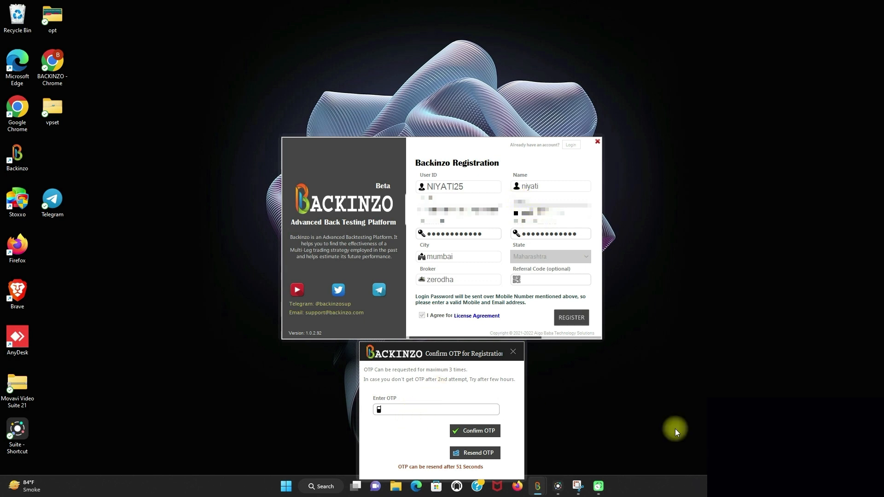
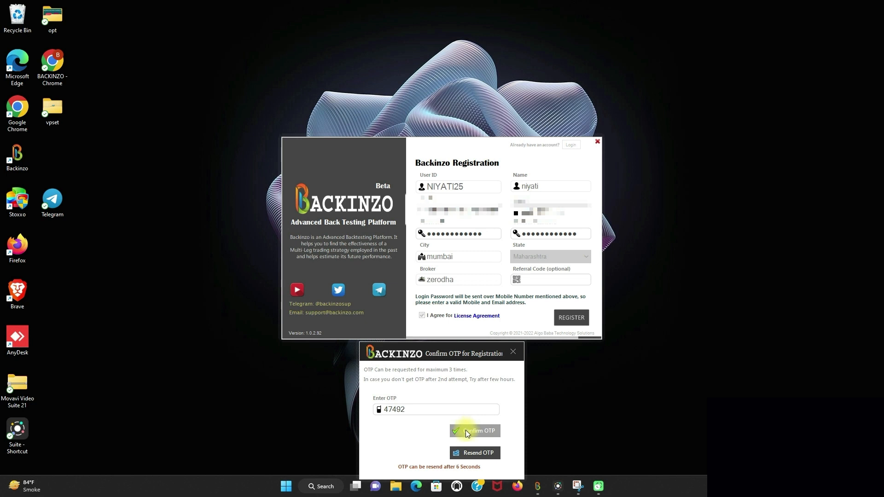
{"action": "left_click", "coordinate": [475, 431]}
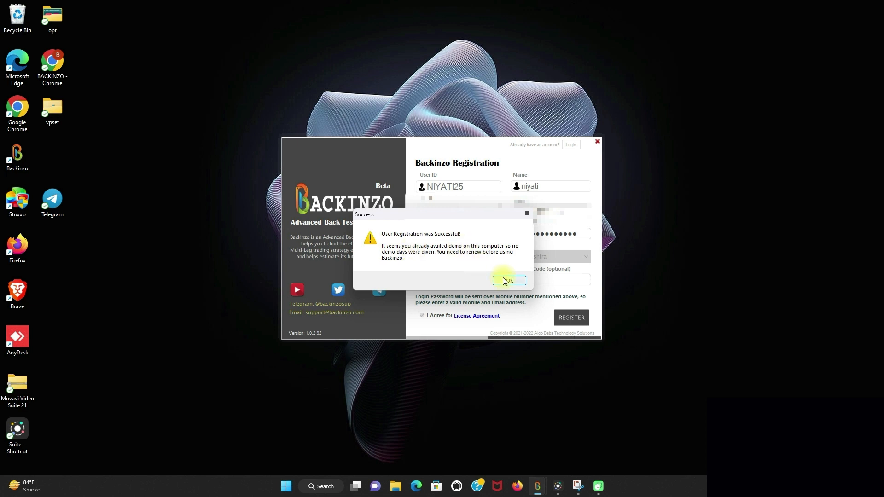
{"action": "left_click", "coordinate": [509, 280]}
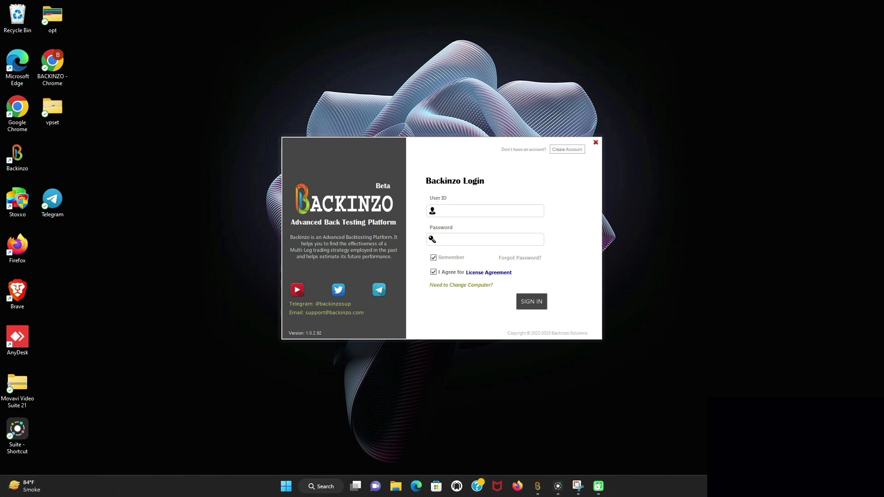
{"action": "left_click", "coordinate": [485, 211]}
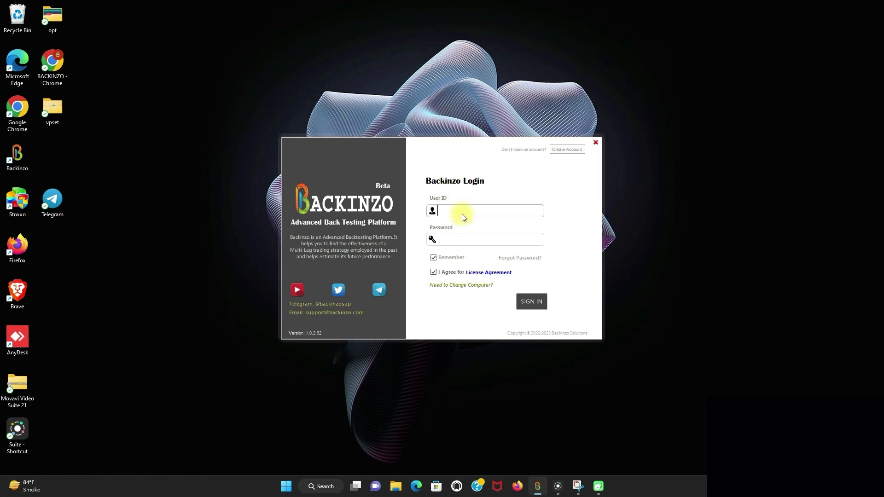
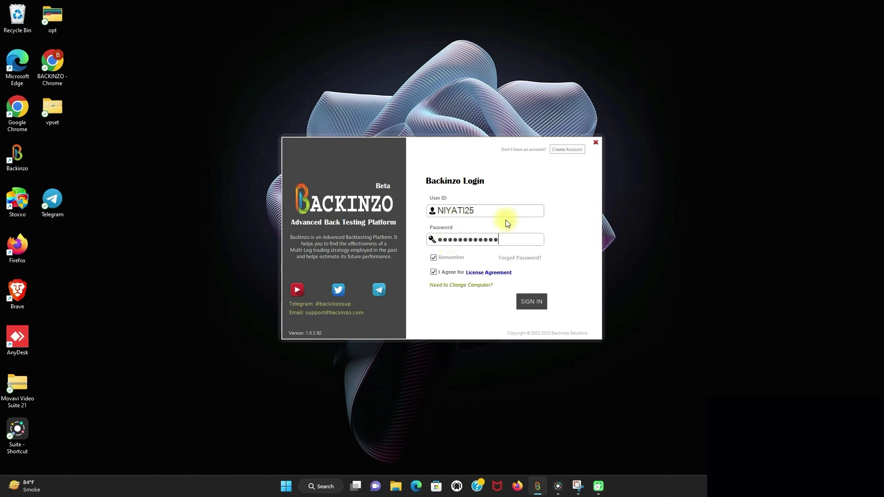
{"action": "left_click", "coordinate": [531, 301]}
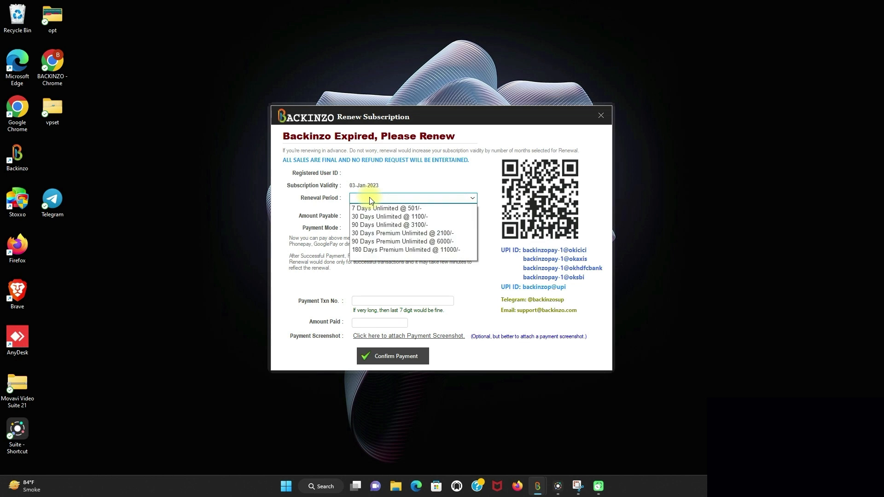
{"action": "mouse_move", "coordinate": [376, 220]}
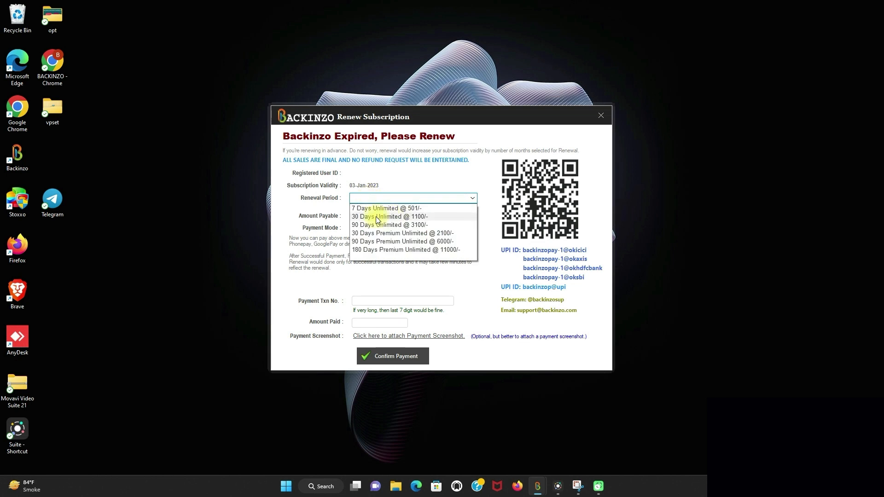
{"action": "mouse_move", "coordinate": [431, 221]}
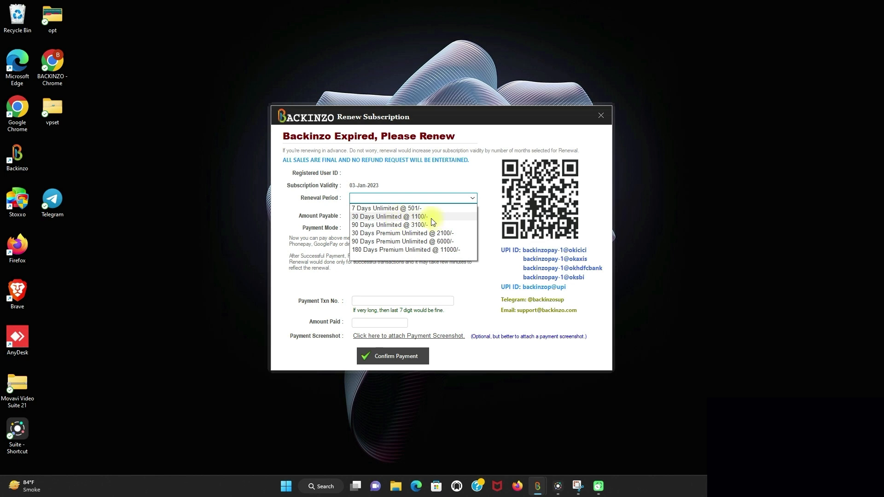
{"action": "mouse_move", "coordinate": [410, 225]}
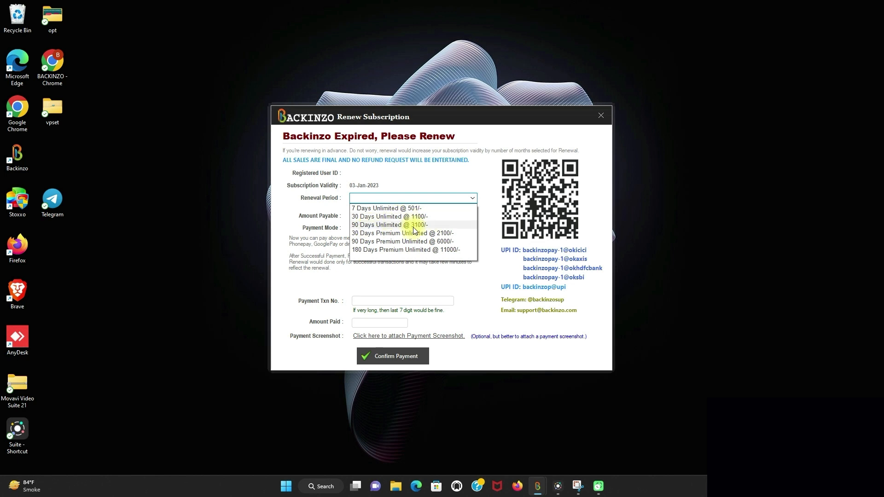
{"action": "mouse_move", "coordinate": [400, 234]}
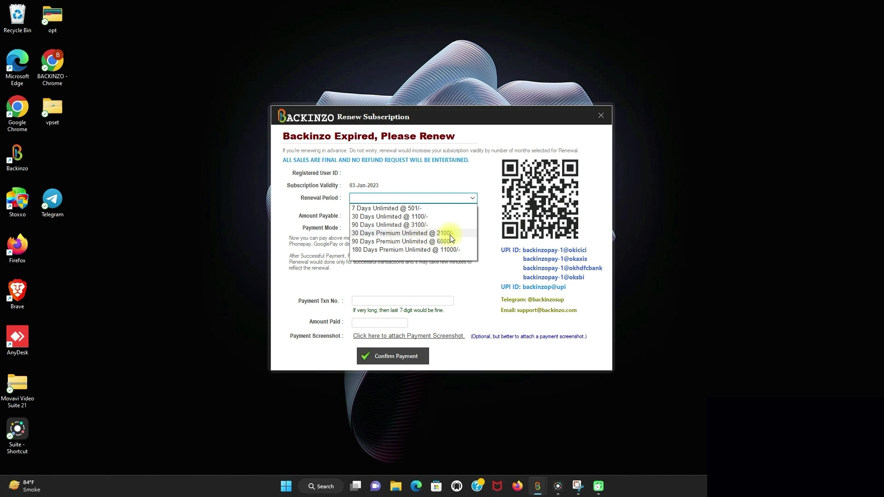
{"action": "mouse_move", "coordinate": [424, 241]}
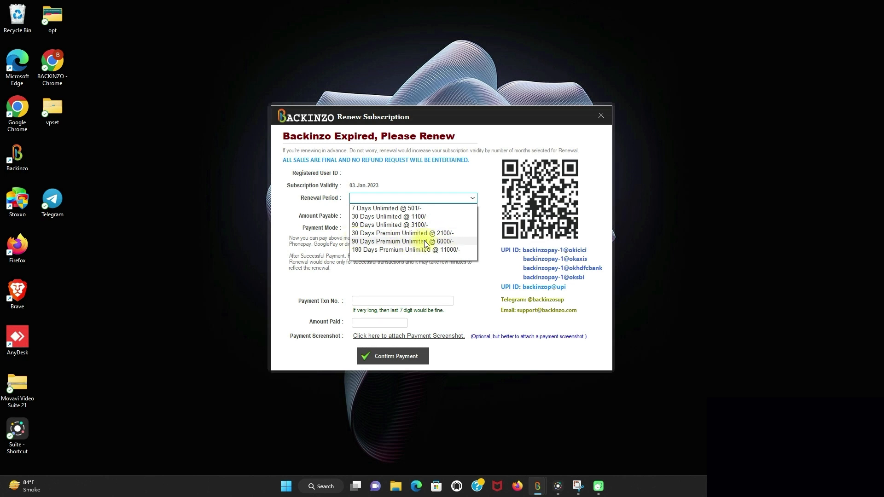
{"action": "mouse_move", "coordinate": [367, 250]}
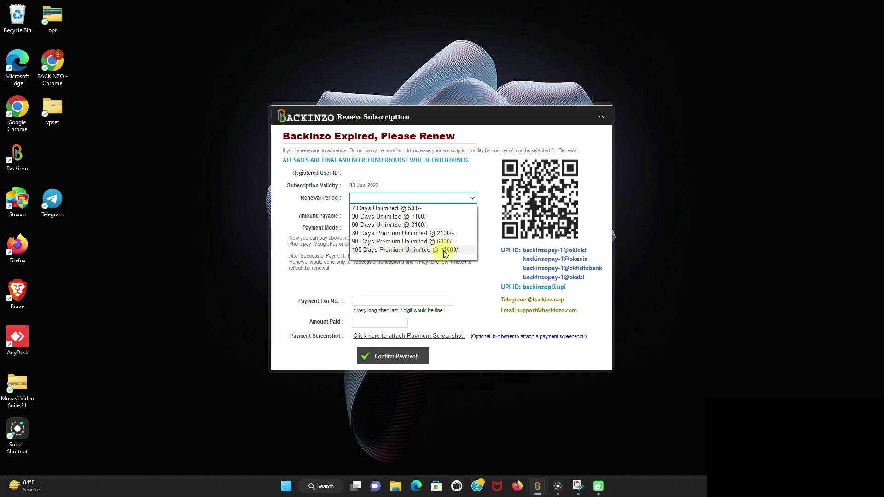
{"action": "mouse_move", "coordinate": [391, 210]}
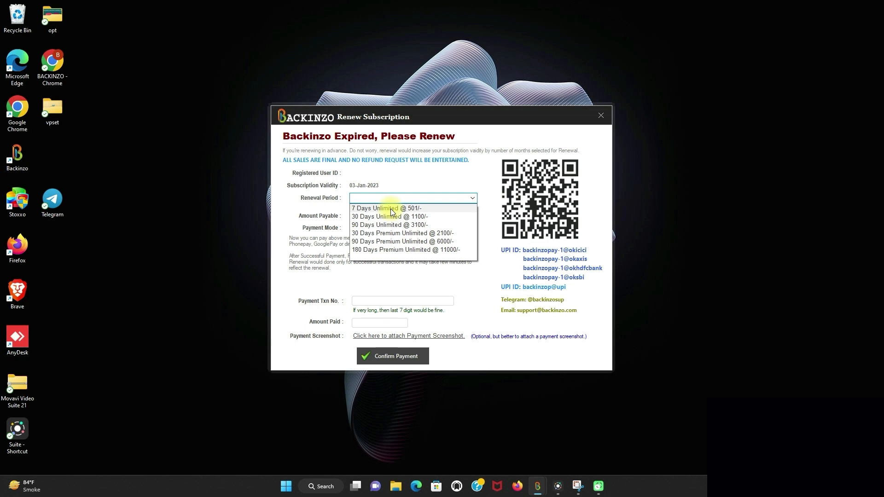
{"action": "left_click", "coordinate": [383, 208]}
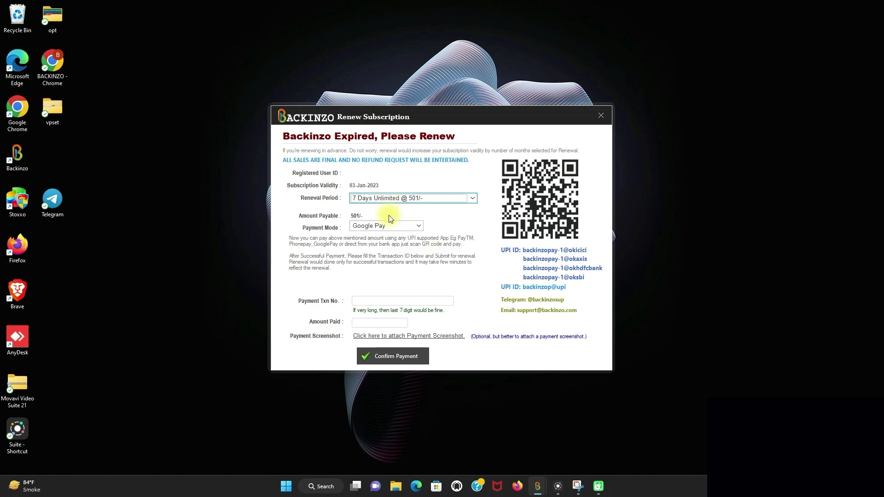
{"action": "mouse_move", "coordinate": [572, 185]}
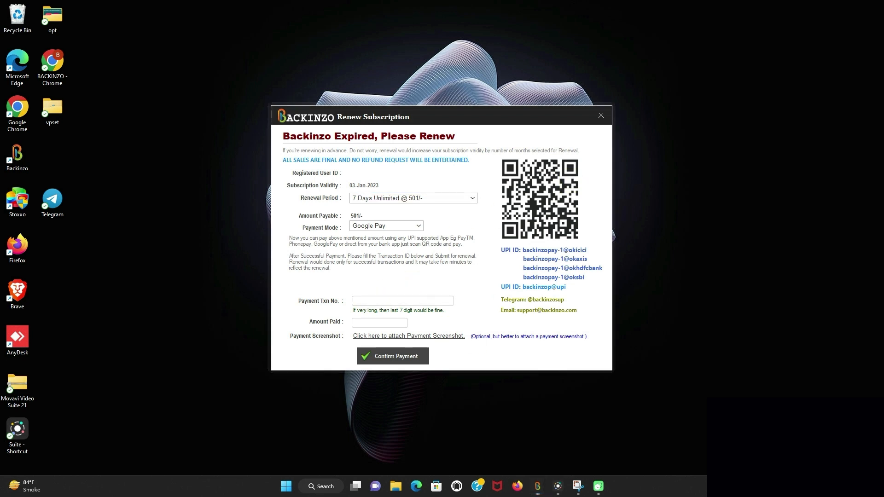
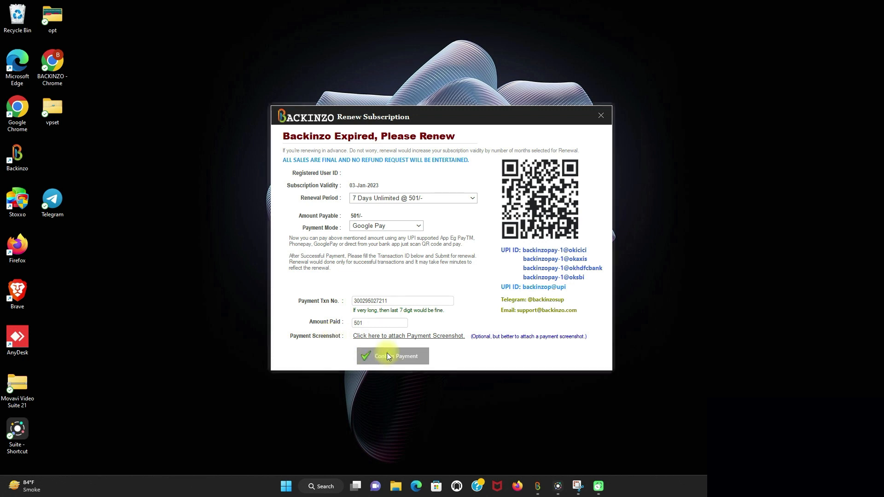
- Confirm the payment so Backinzo reports the details submitted for verification
{"action": "left_click", "coordinate": [393, 356]}
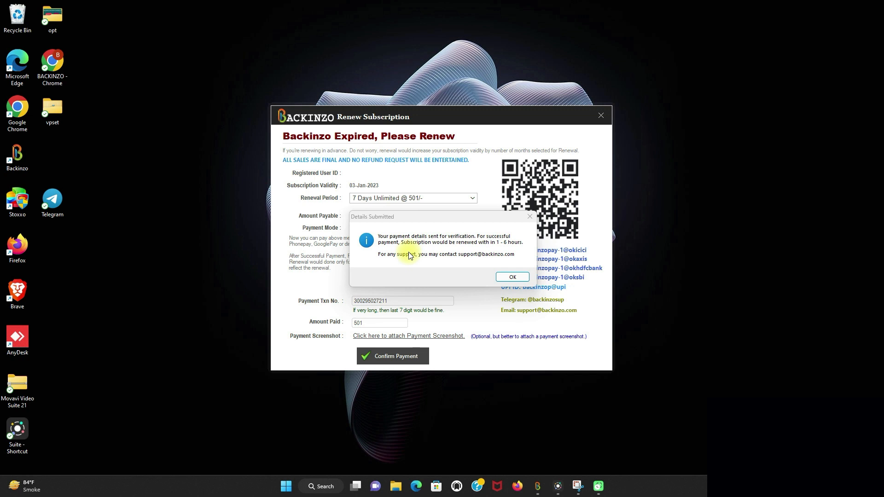
{"action": "mouse_move", "coordinate": [466, 247]}
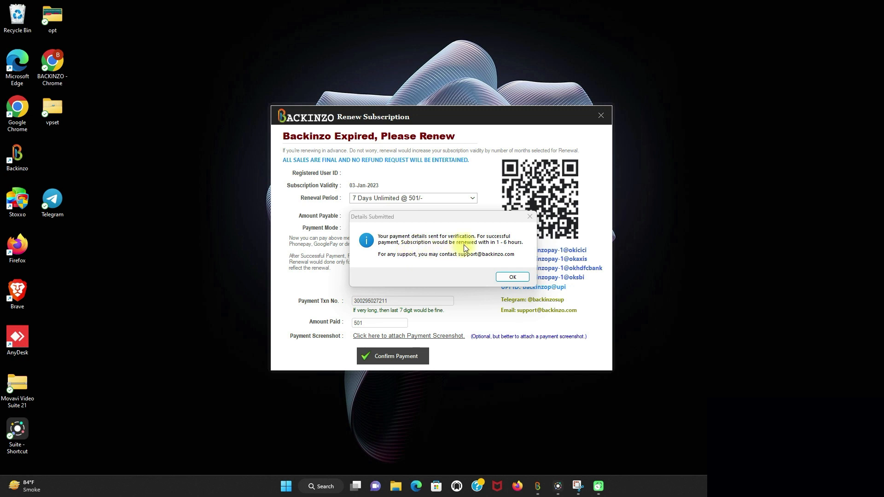